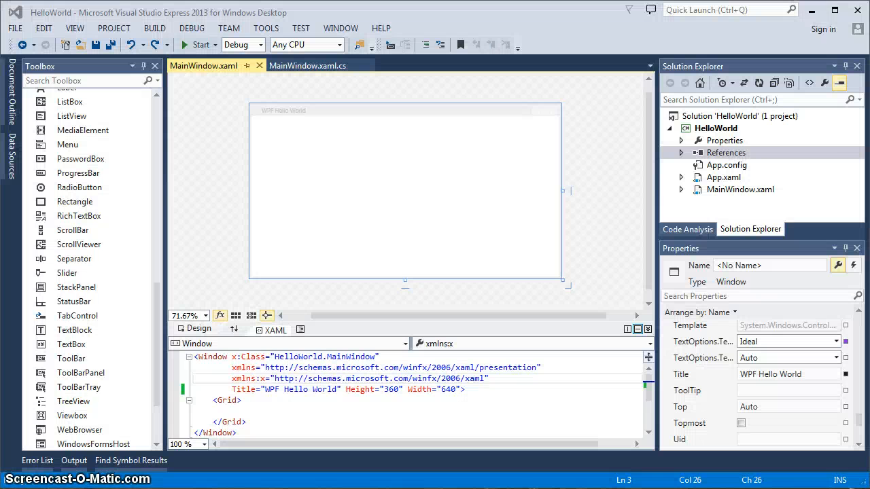
mouse_move(591, 217)
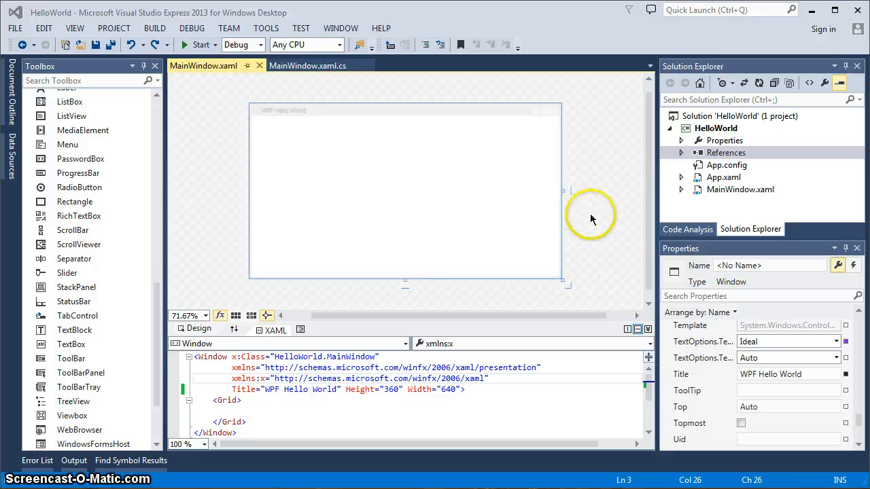
mouse_move(591, 217)
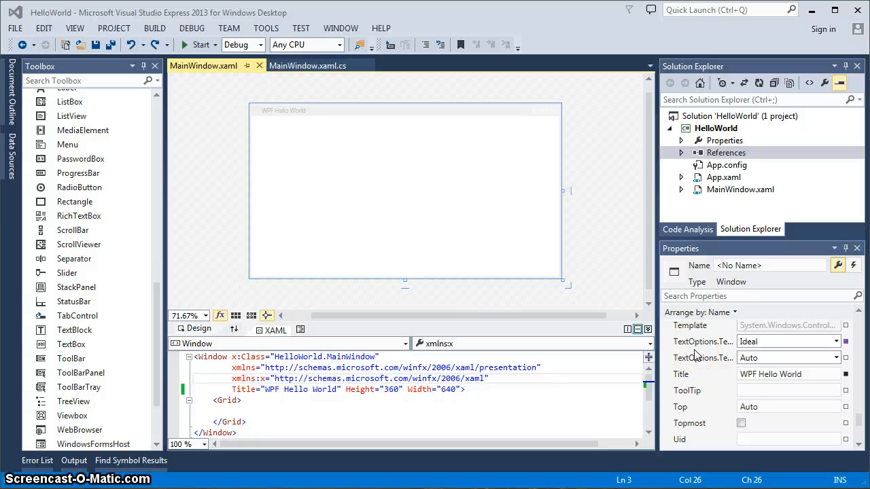
- Change the window's Title in the markup to the WPF Hello World title
click(313, 389)
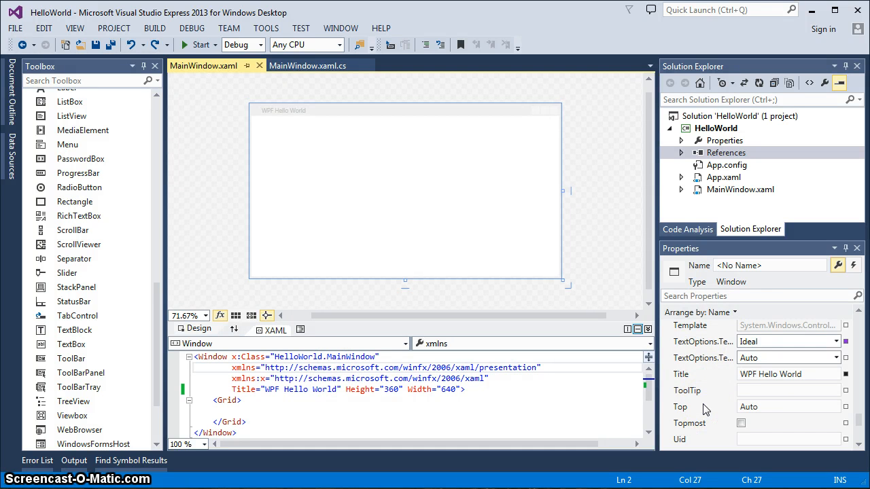
mouse_move(709, 409)
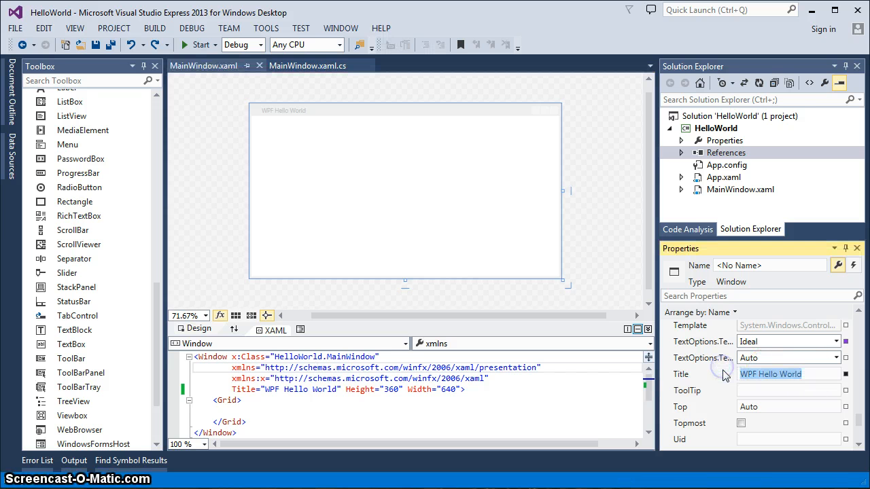
text(this i)
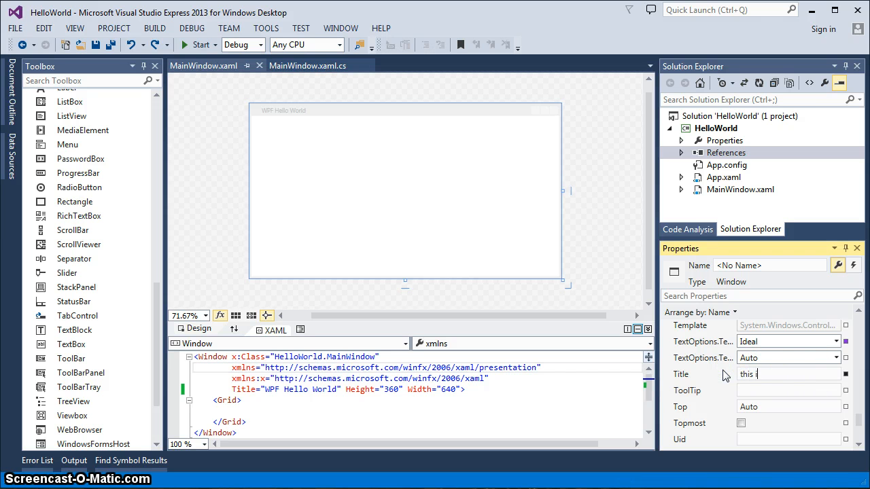
text(s new)
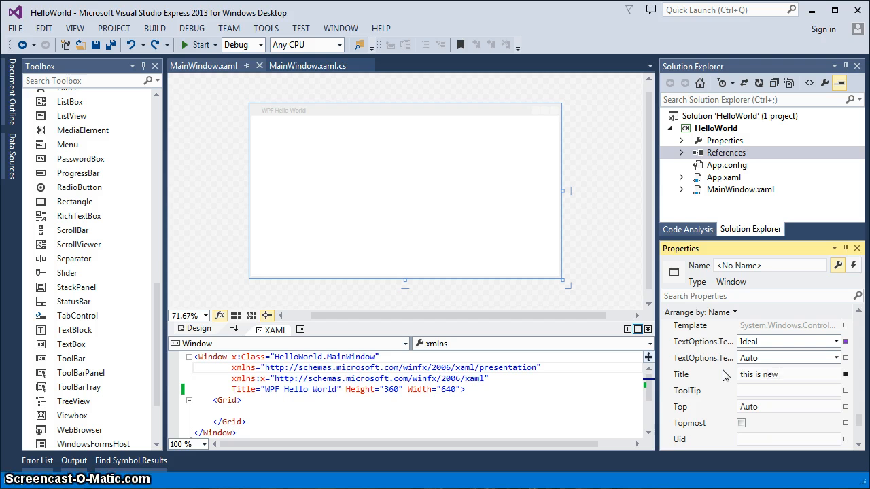
text(title)
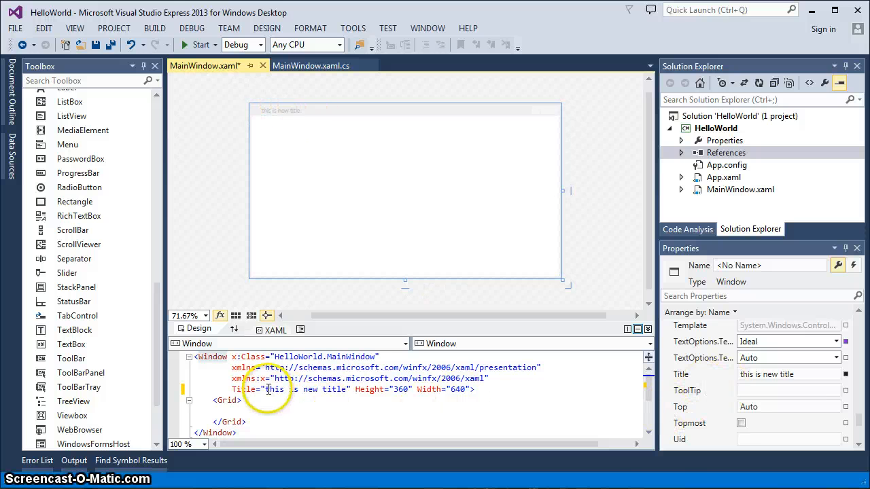
double_click(306, 389)
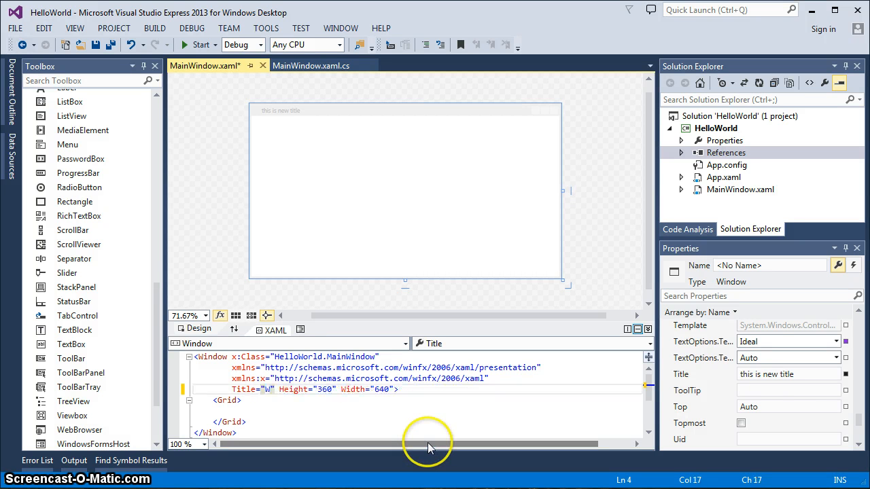
text(WPF Hell)
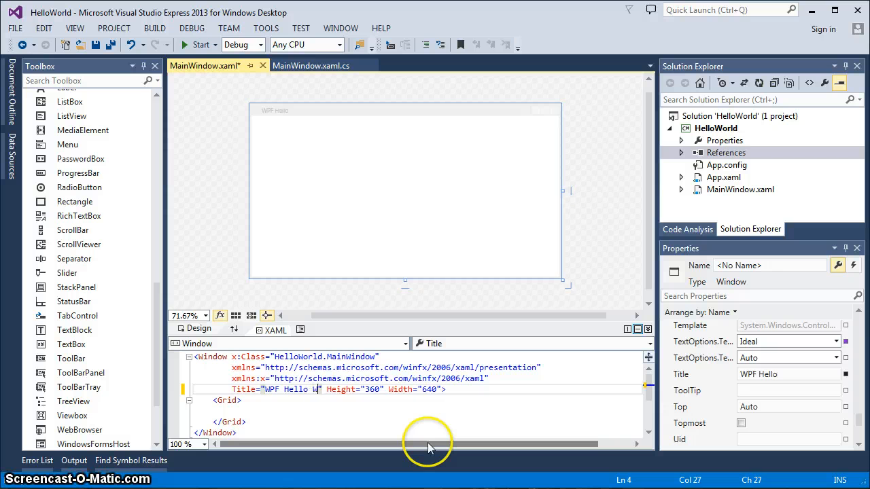
text(orld)
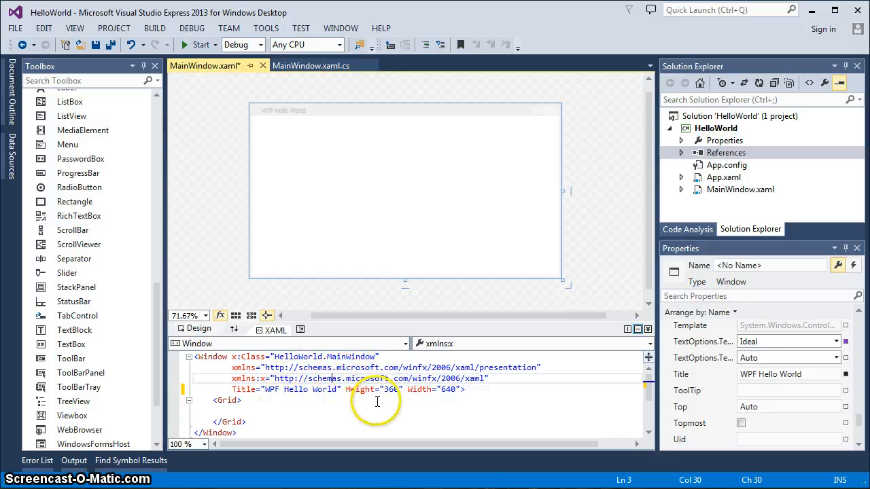
mouse_move(362, 388)
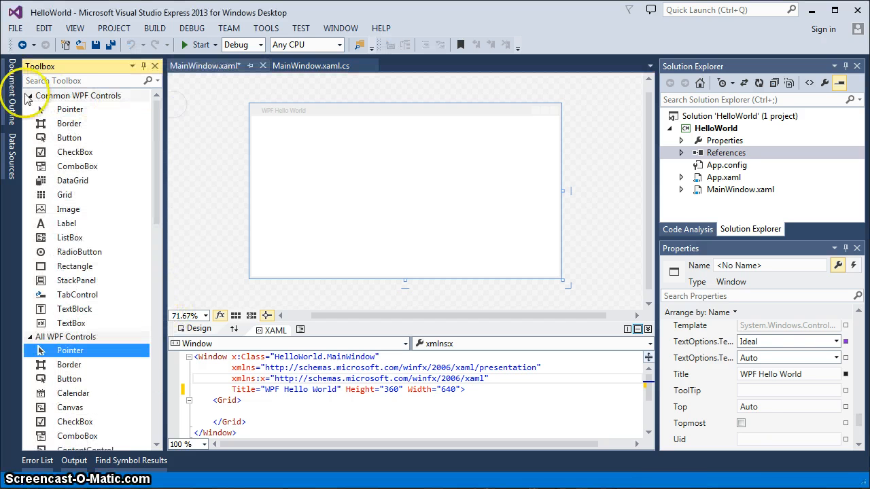
mouse_move(144, 65)
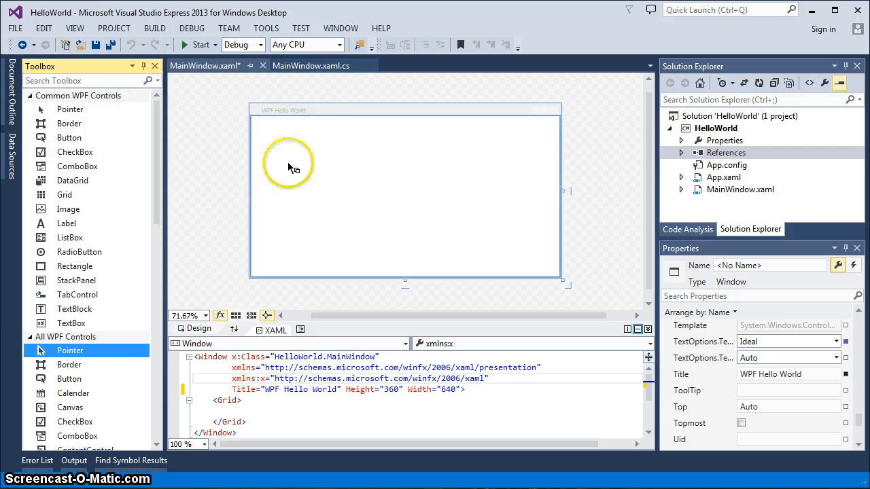
mouse_move(346, 207)
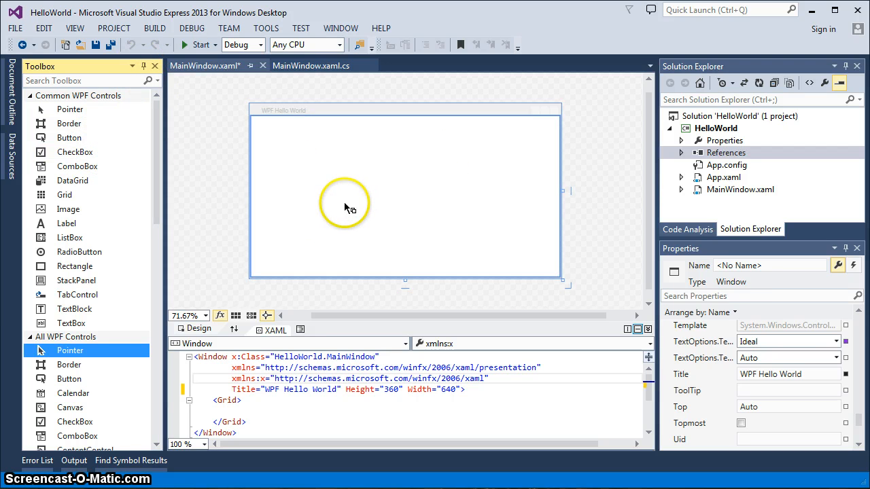
mouse_move(340, 206)
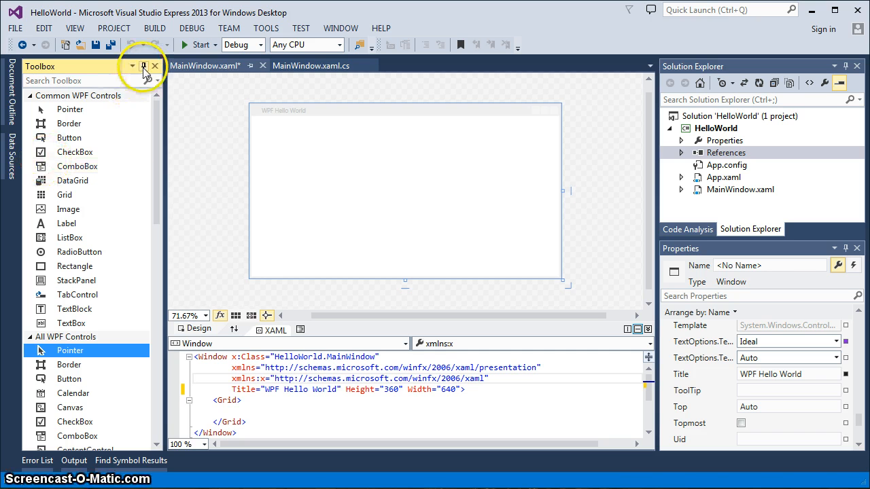
- Re-show the Toolbox from the View menu and add a TextBlock to the Grid
click(144, 65)
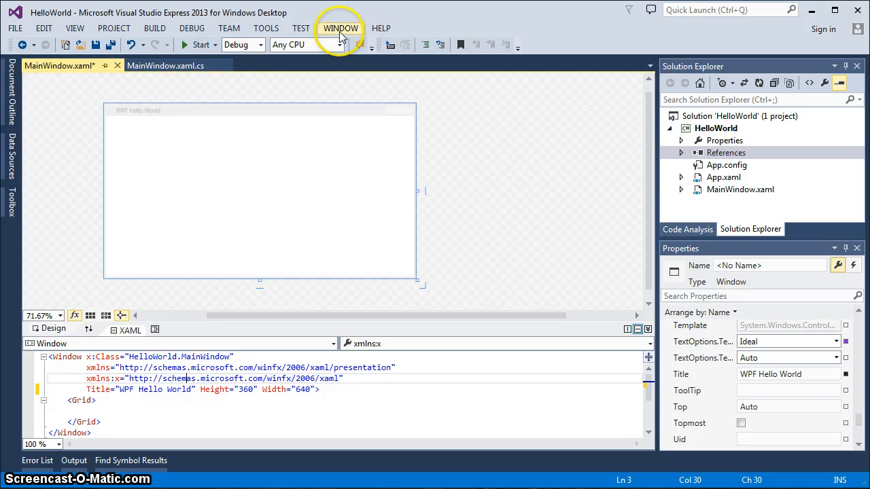
click(340, 27)
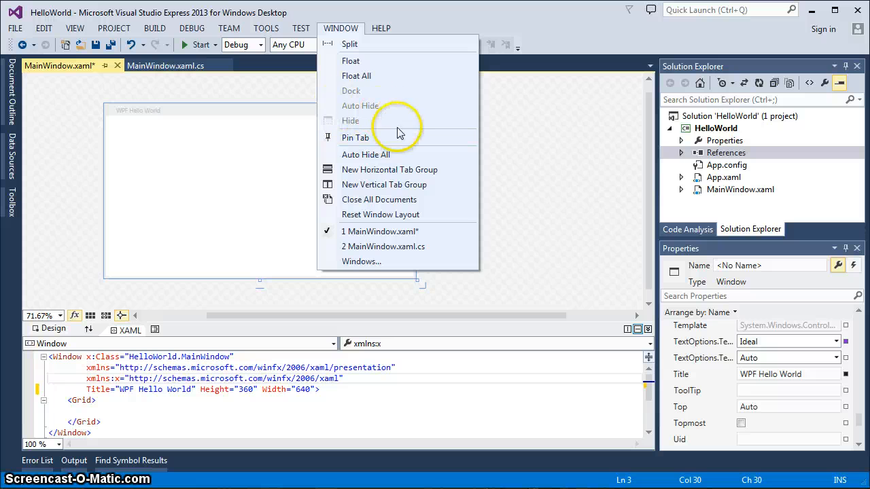
click(75, 28)
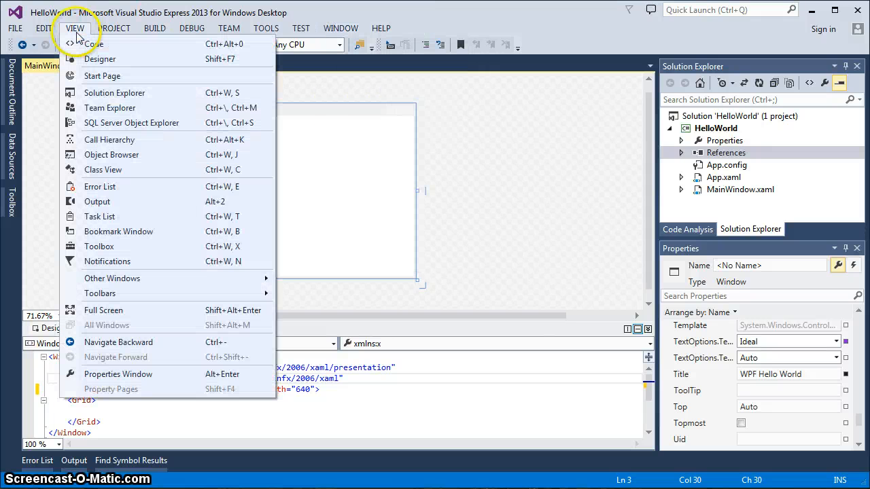
mouse_move(101, 186)
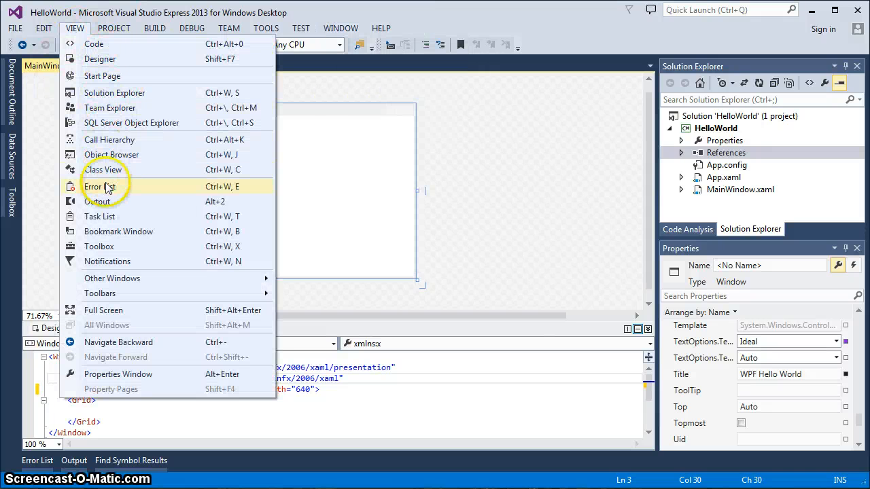
mouse_move(100, 293)
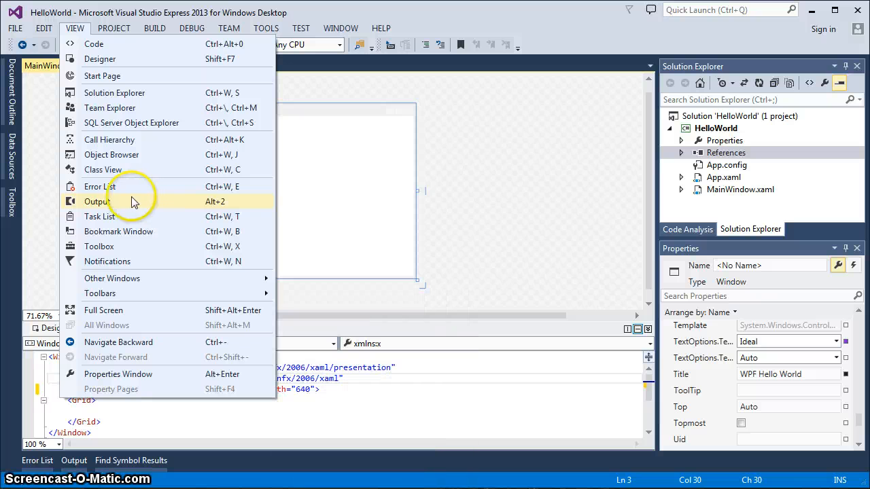
click(98, 246)
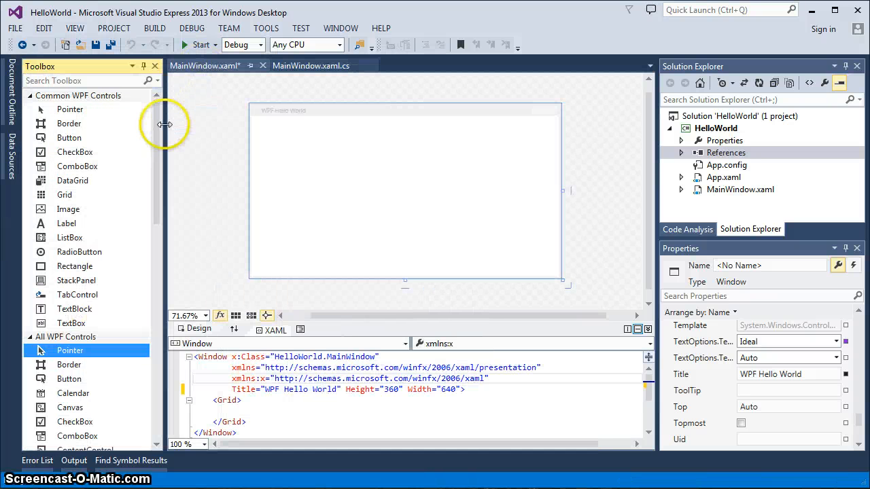
mouse_move(209, 120)
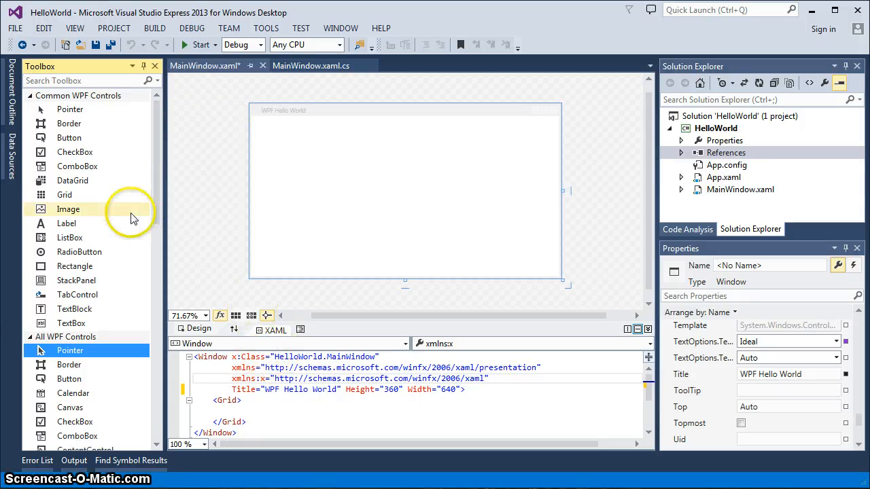
scroll(down, 3)
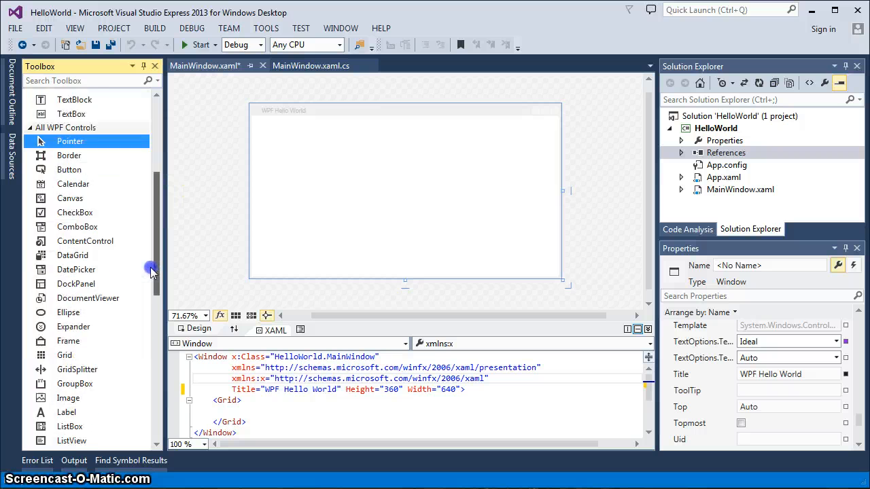
scroll(down, 3)
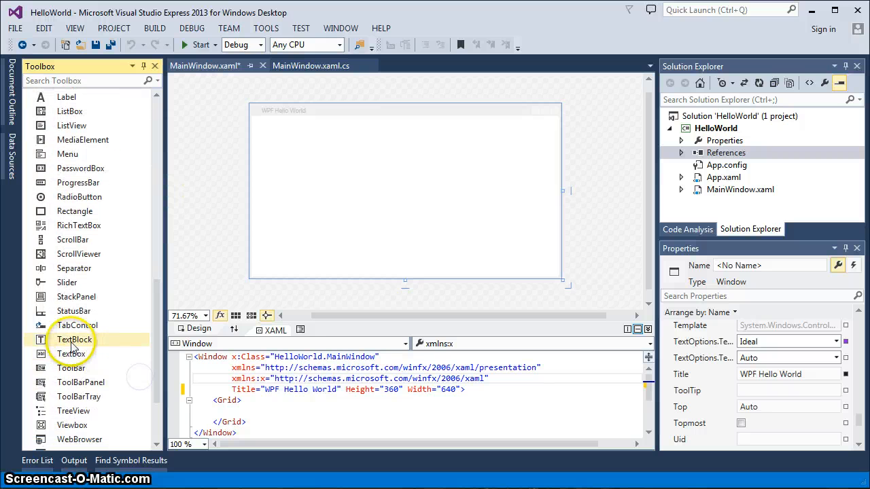
click(73, 340)
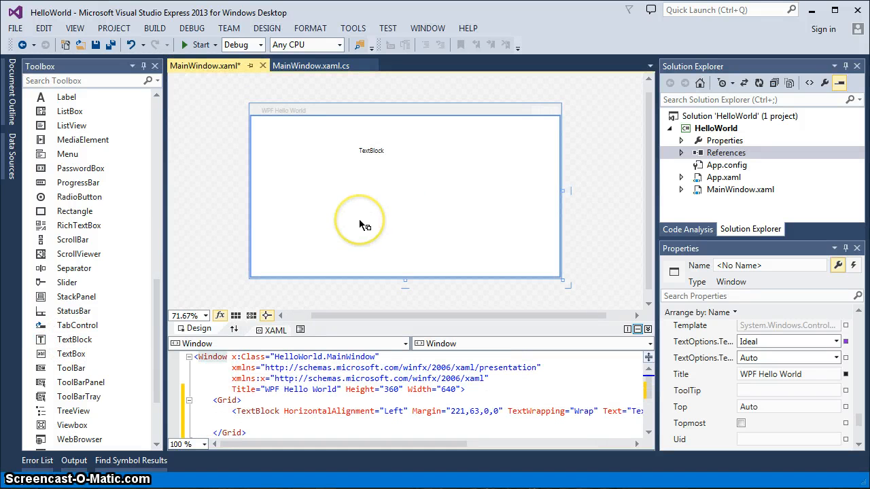
mouse_move(367, 271)
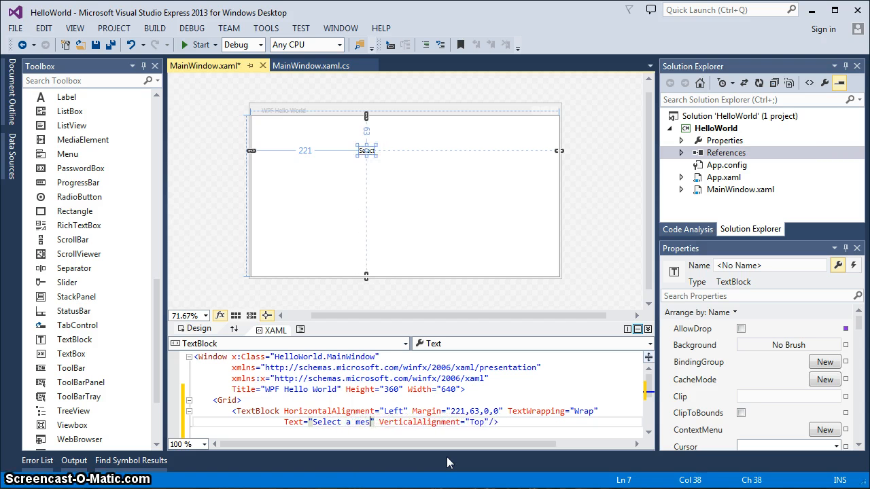
- Set the TextBlock text to 'Select a message option and then press display' and widen it to fit
text(sage)
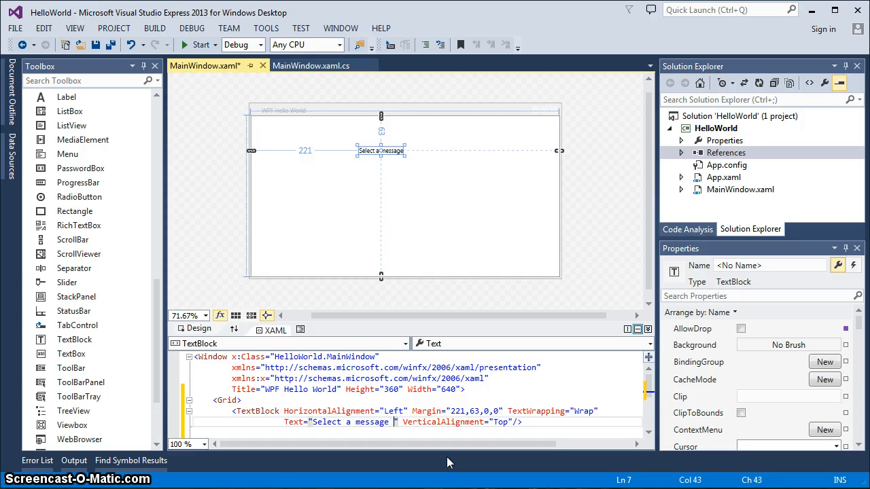
text(option and then press)
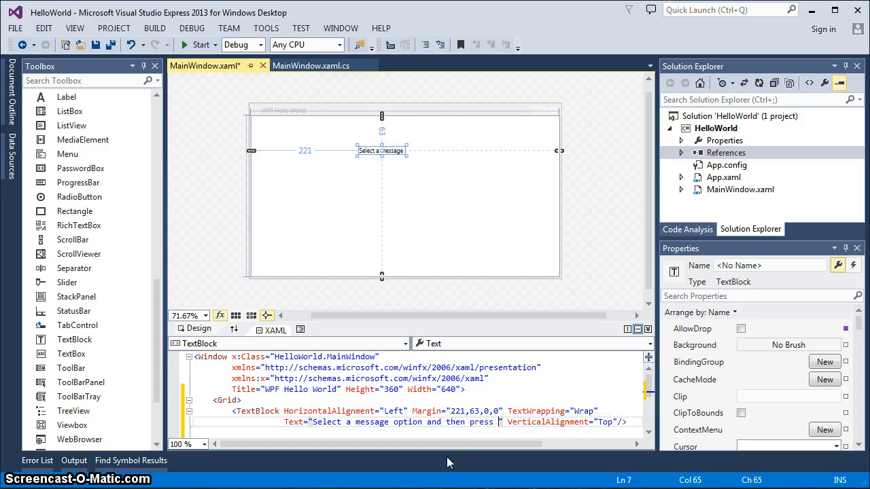
text(display)
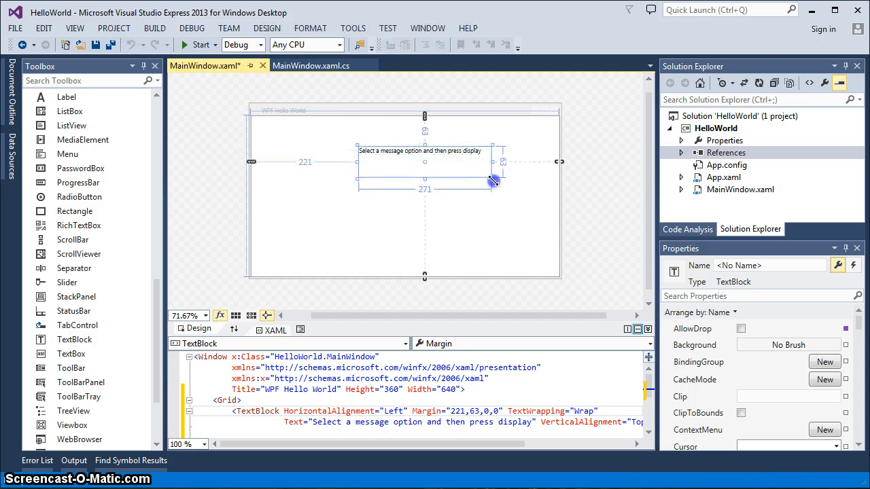
drag(495, 182, 491, 174)
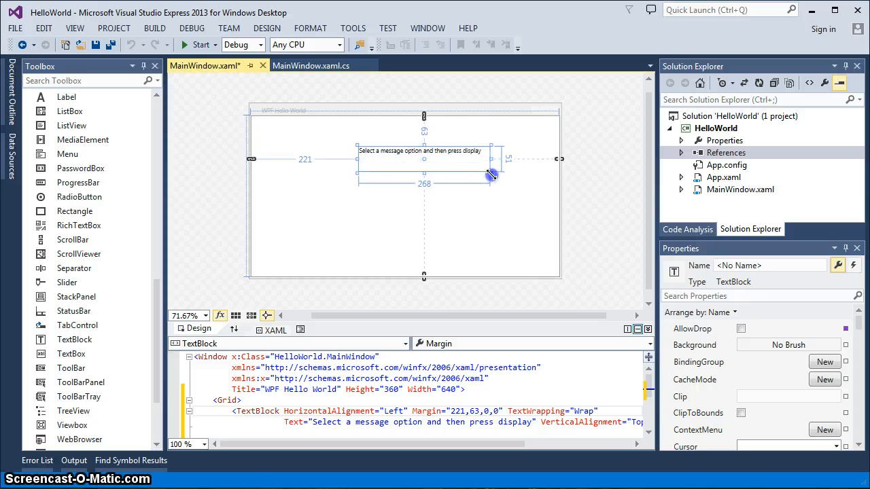
drag(496, 175, 482, 171)
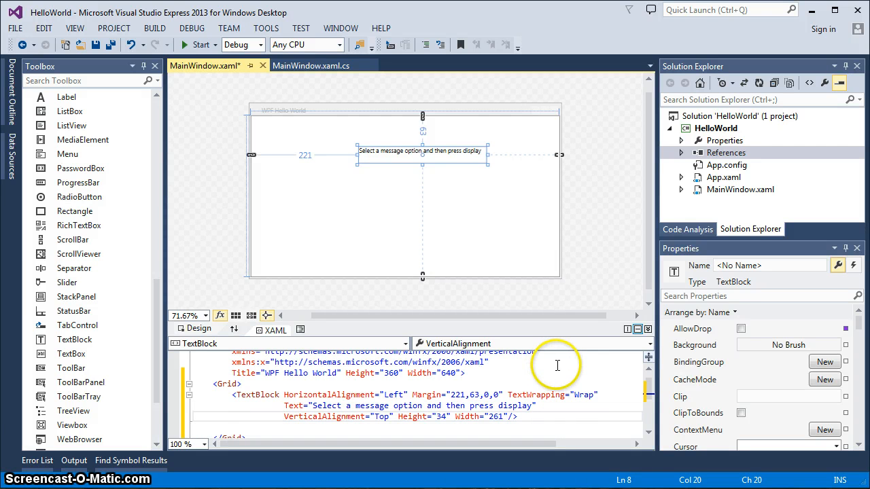
mouse_move(538, 392)
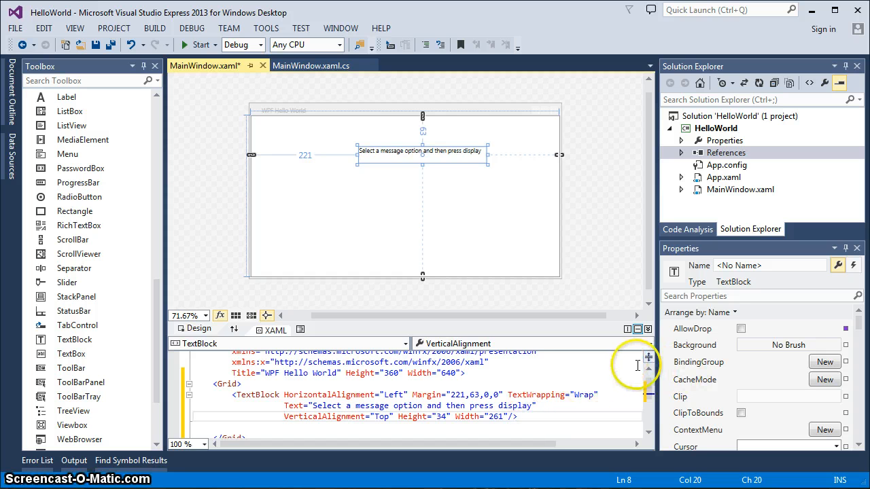
- Set the prompt TextBlock's FontSize to 18 in the Properties pane
click(394, 394)
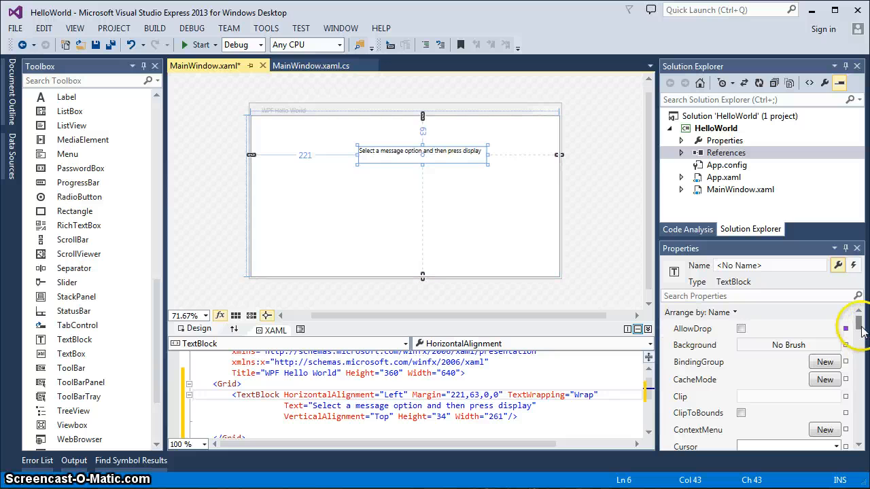
scroll(down, 3)
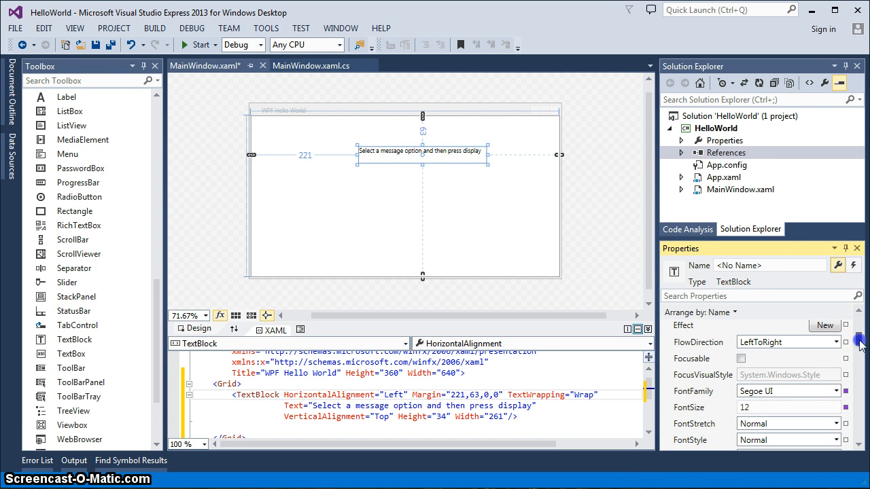
scroll(down, 3)
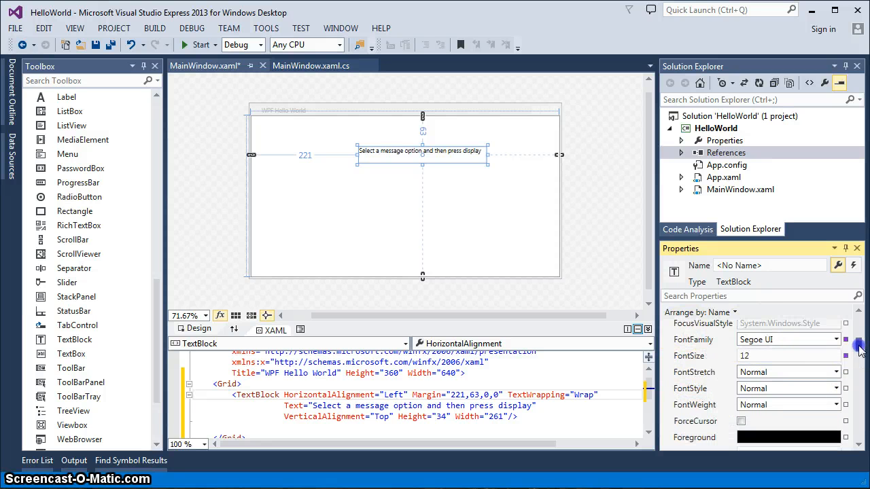
mouse_move(695, 373)
text(18)
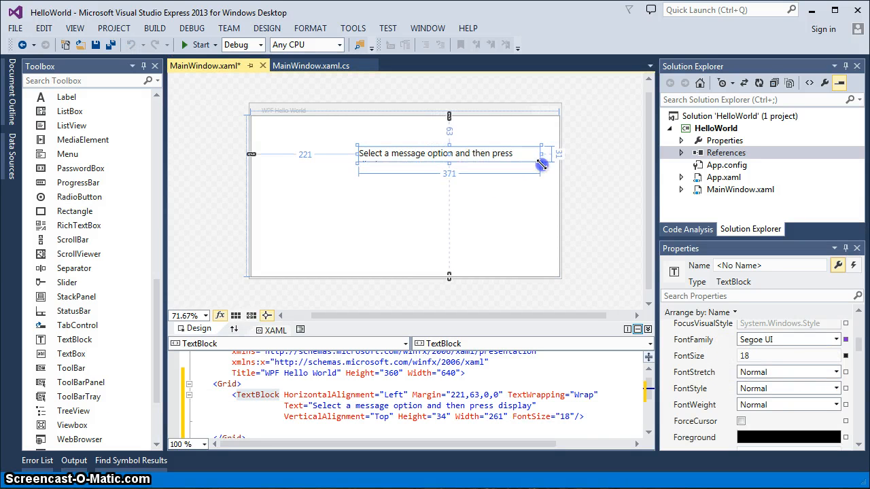
- Widen the prompt so it fits one line and move it left toward the window centre
drag(543, 164, 533, 175)
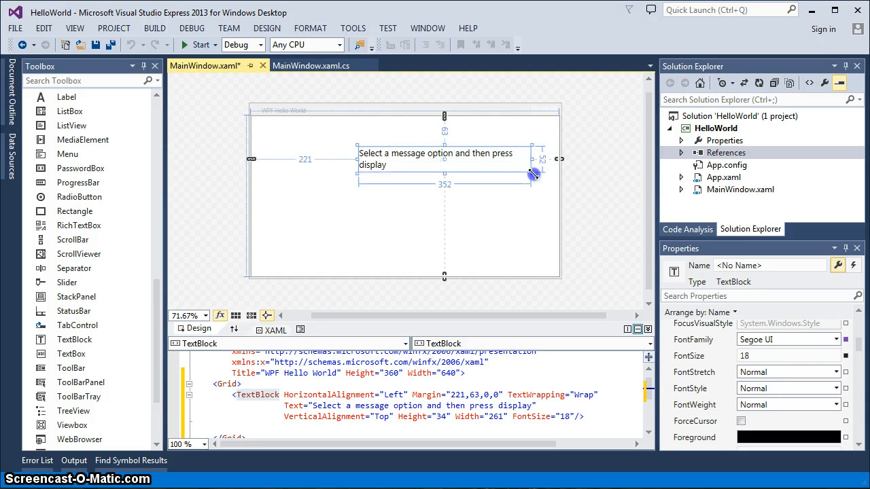
drag(533, 176, 546, 161)
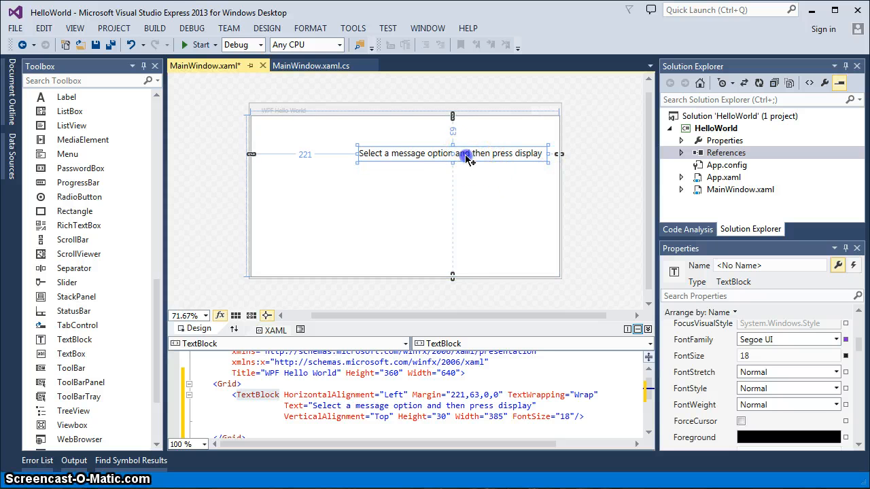
drag(467, 152, 429, 163)
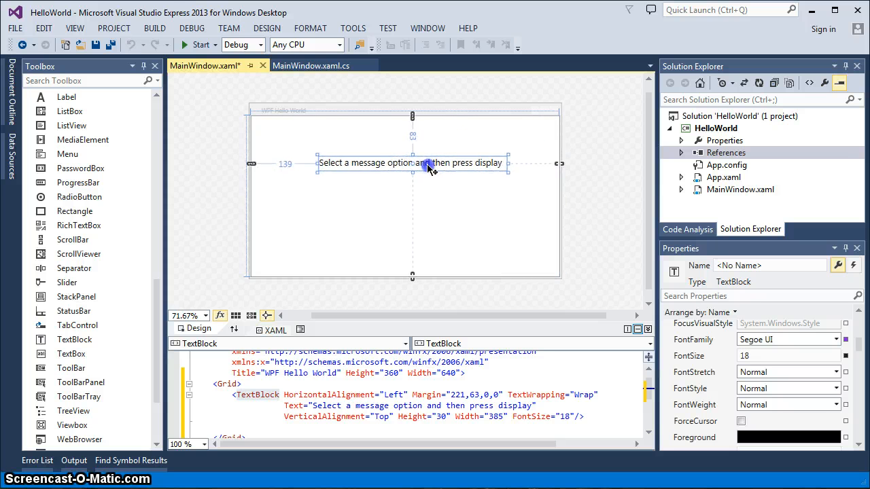
drag(413, 163, 410, 155)
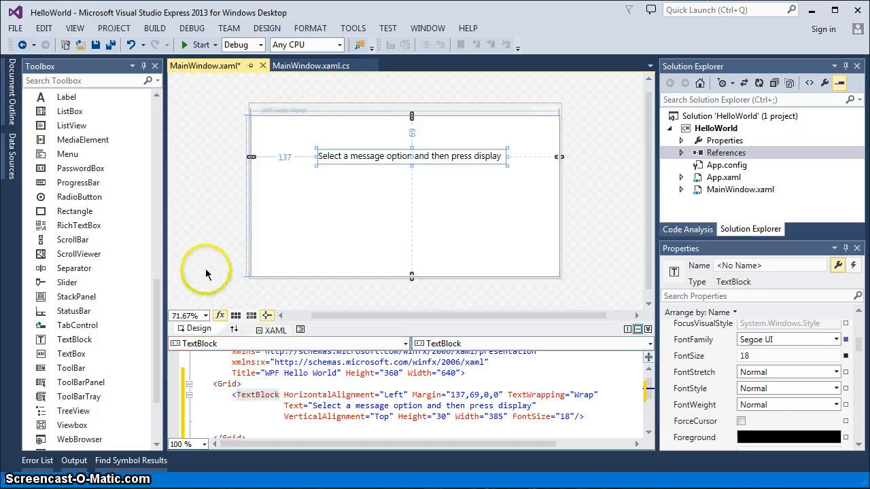
- Deselect the prompt and Save All so MainWindow.xaml is no longer marked modified
click(211, 279)
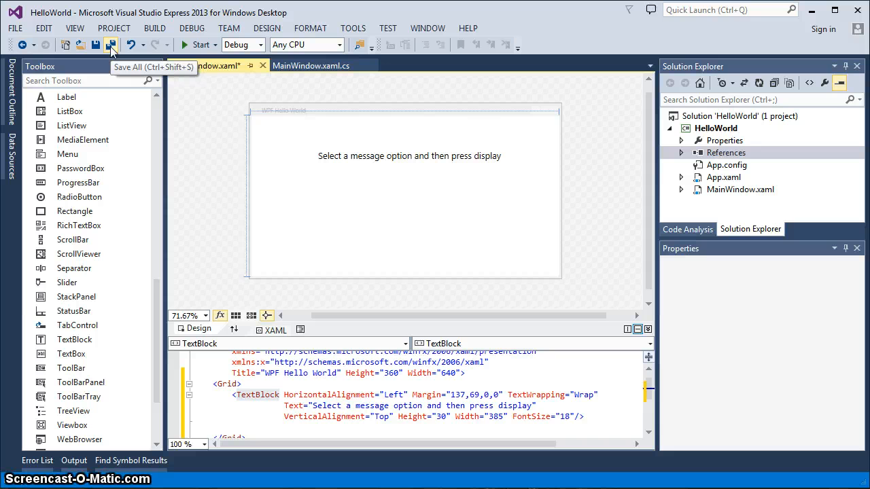
click(15, 27)
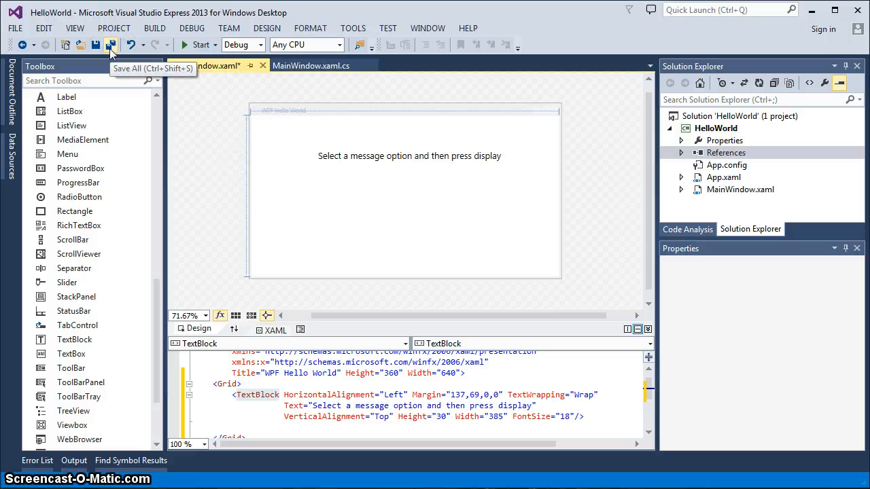
click(111, 44)
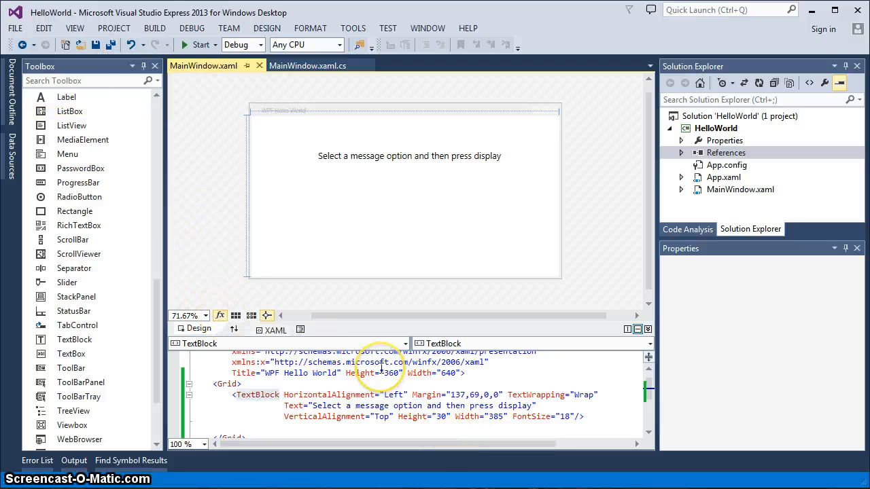
mouse_move(590, 264)
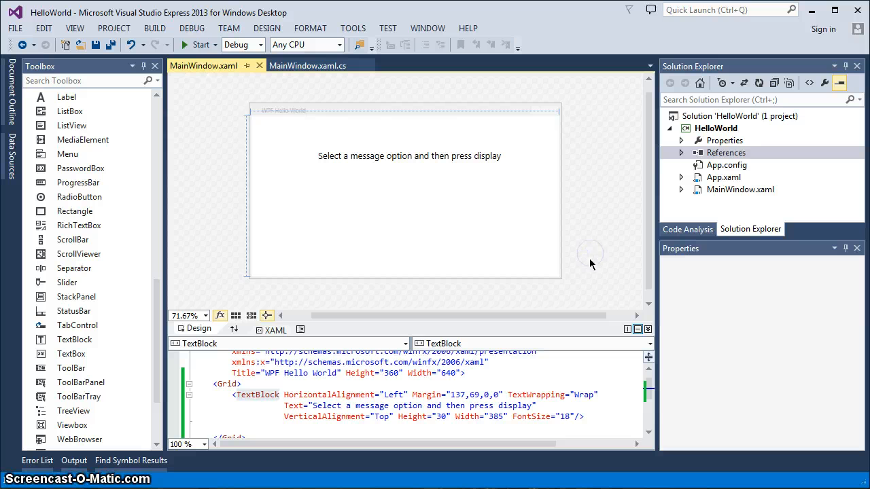
mouse_move(560, 315)
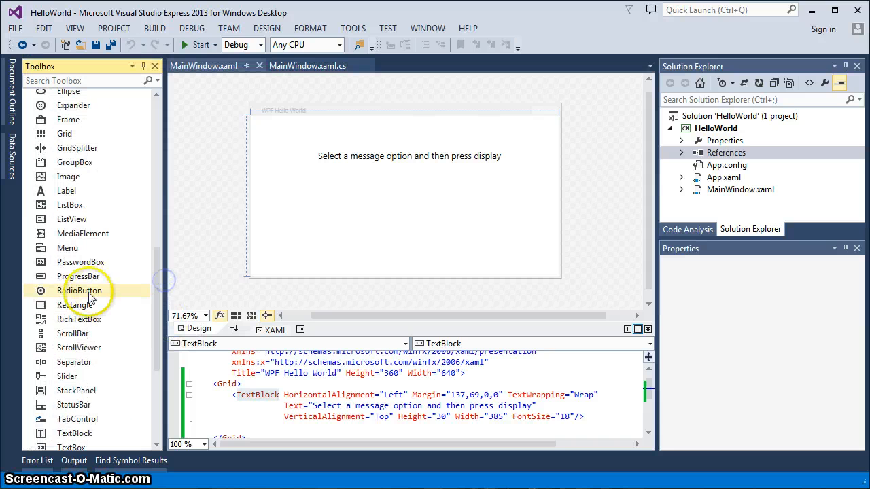
- Drop RadioButton controls in a row under the prompt TextBlock
drag(81, 291, 323, 206)
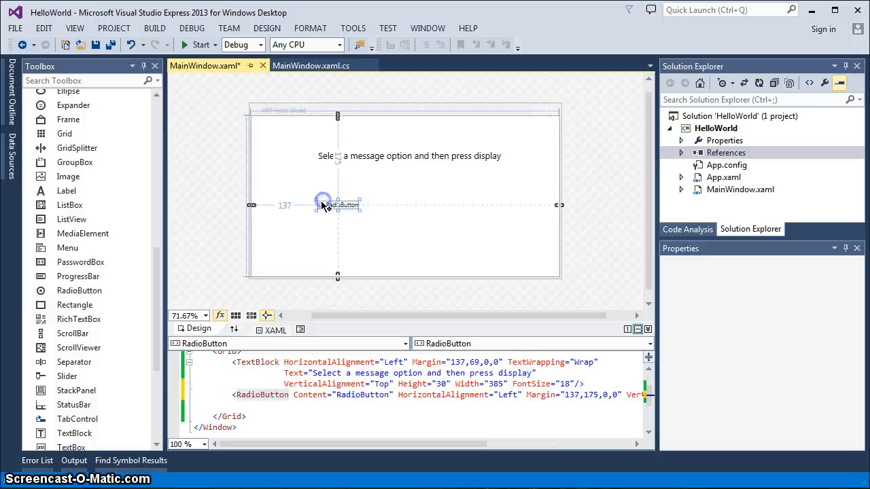
click(324, 204)
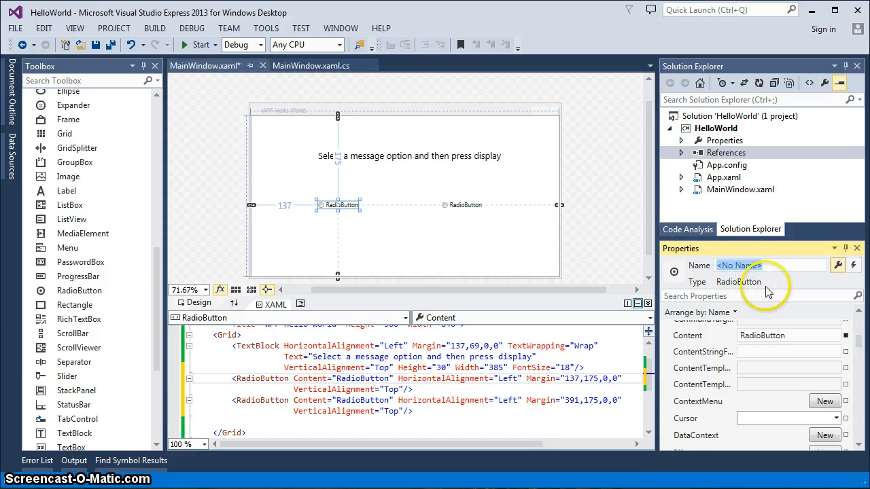
mouse_move(767, 291)
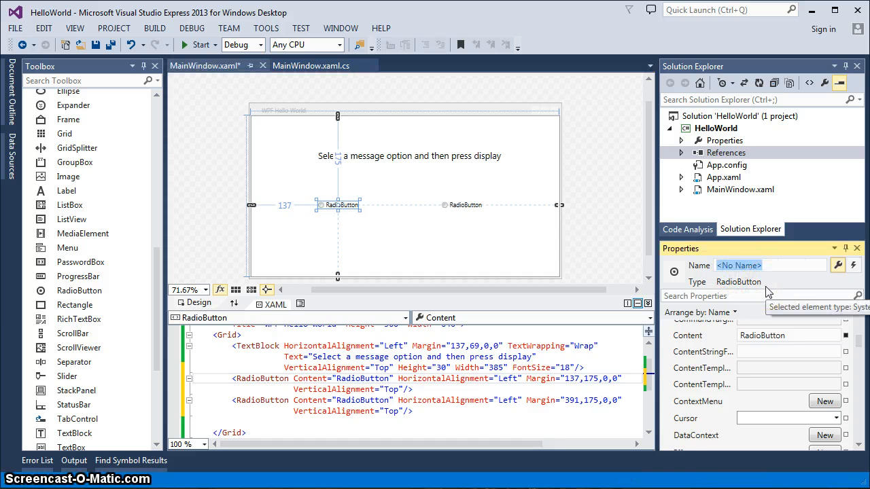
- Name the left radio button Button1_rb in the Properties Name field
text(Button1)
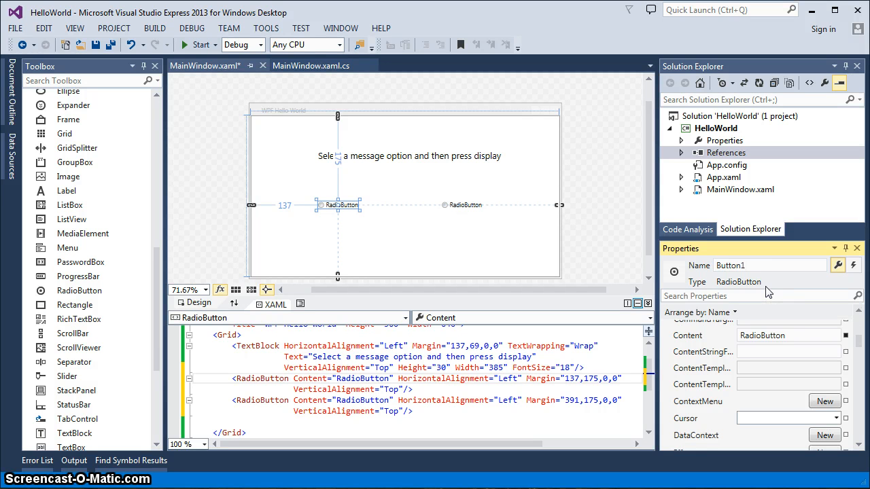
text(_e)
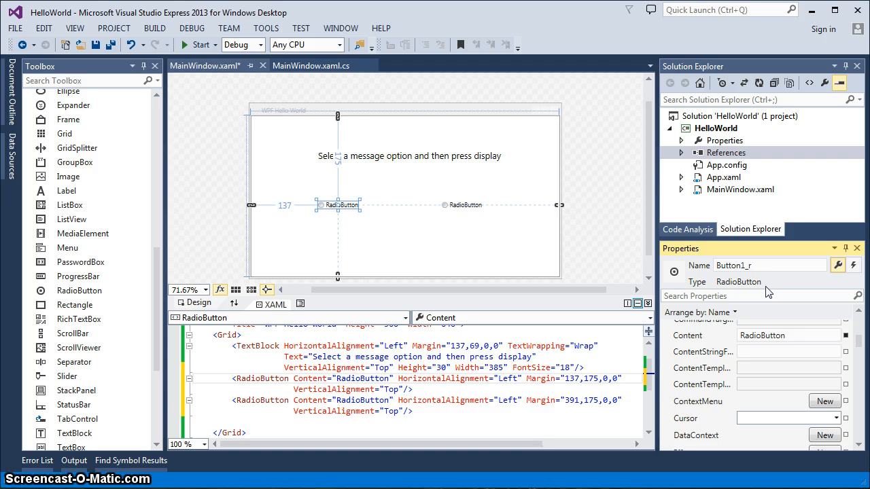
click(768, 265)
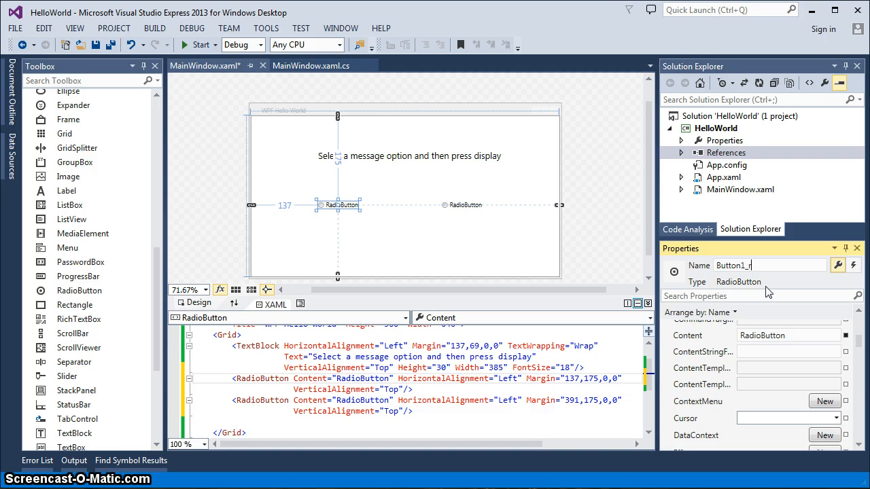
text(b)
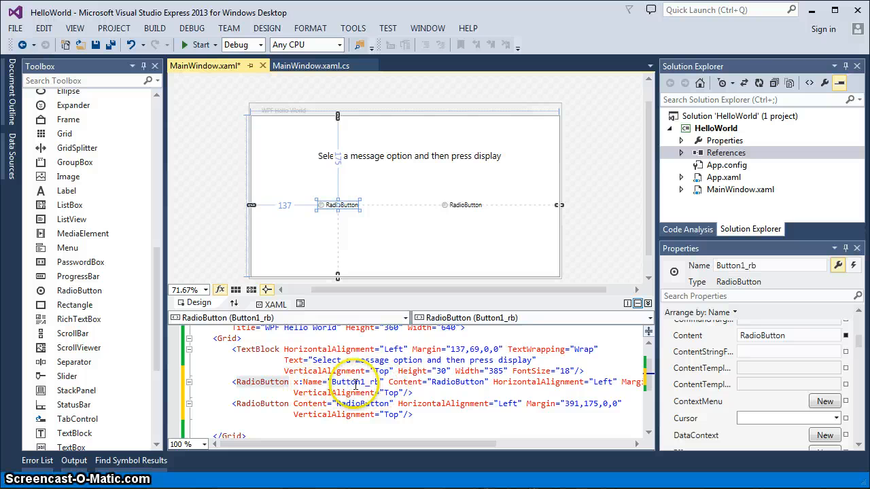
mouse_move(352, 393)
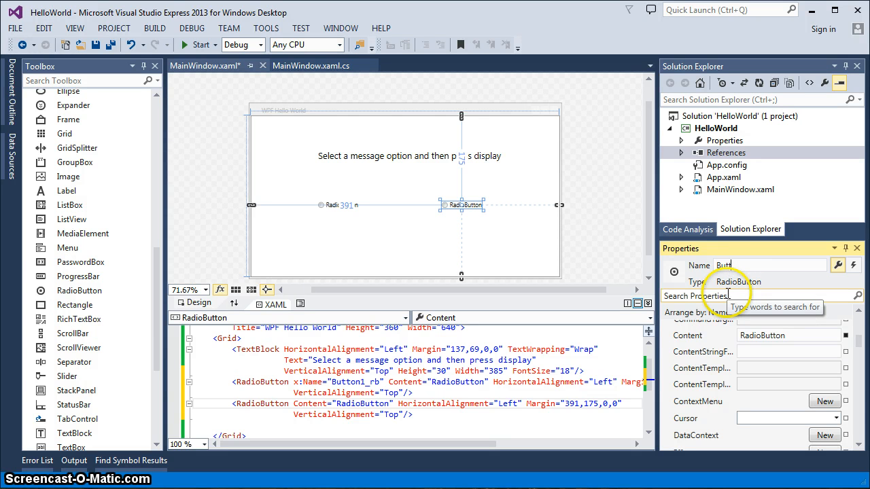
- Name the right radio button Button2_rb, then deselect the design surface
text(Button2_rb)
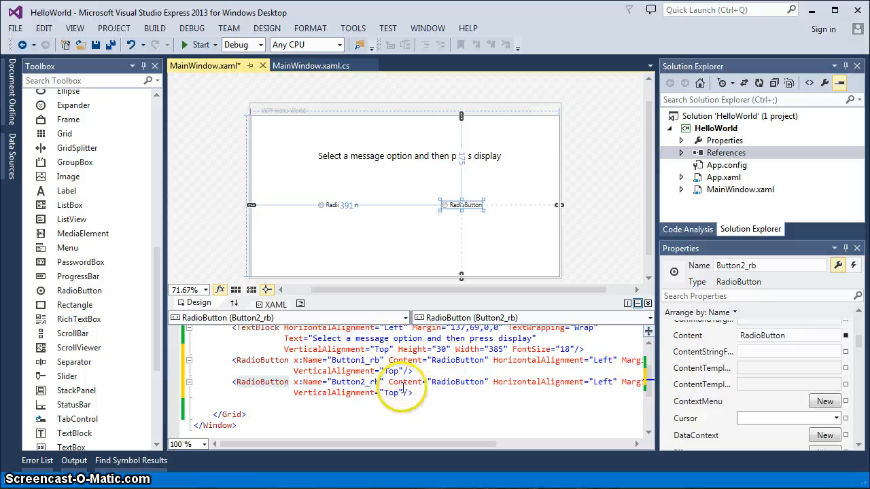
mouse_move(405, 380)
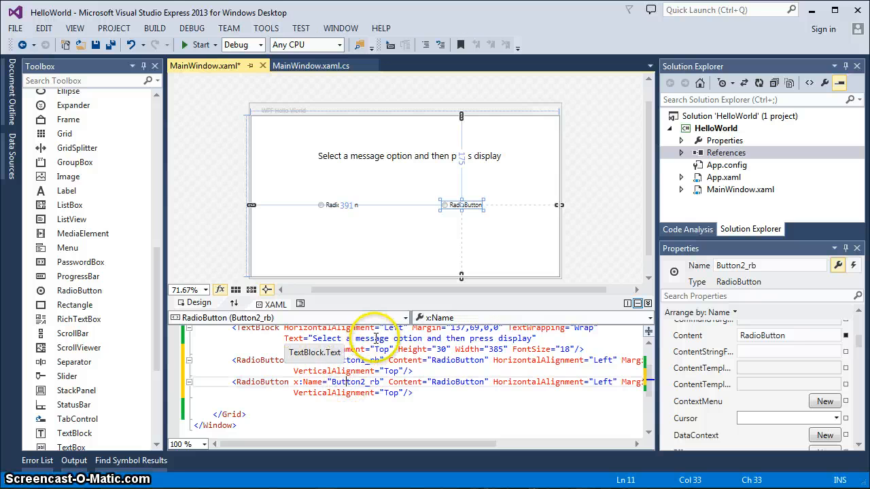
click(337, 204)
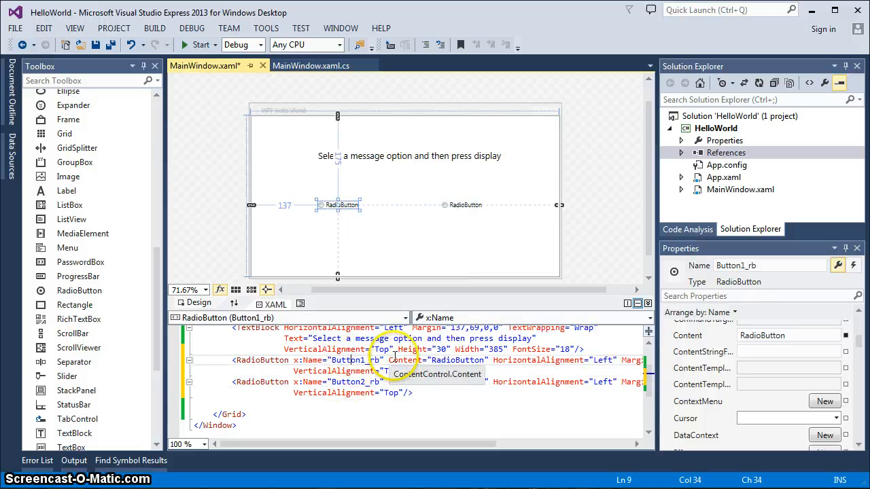
click(238, 264)
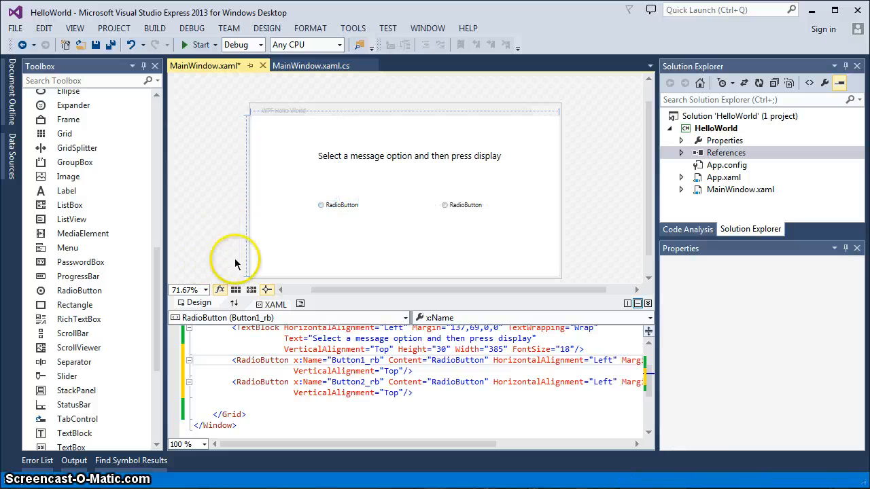
mouse_move(378, 296)
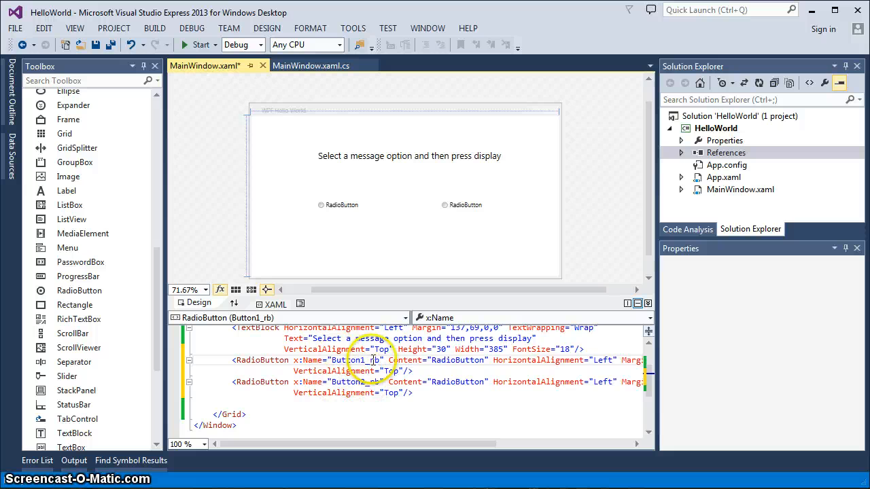
mouse_move(369, 352)
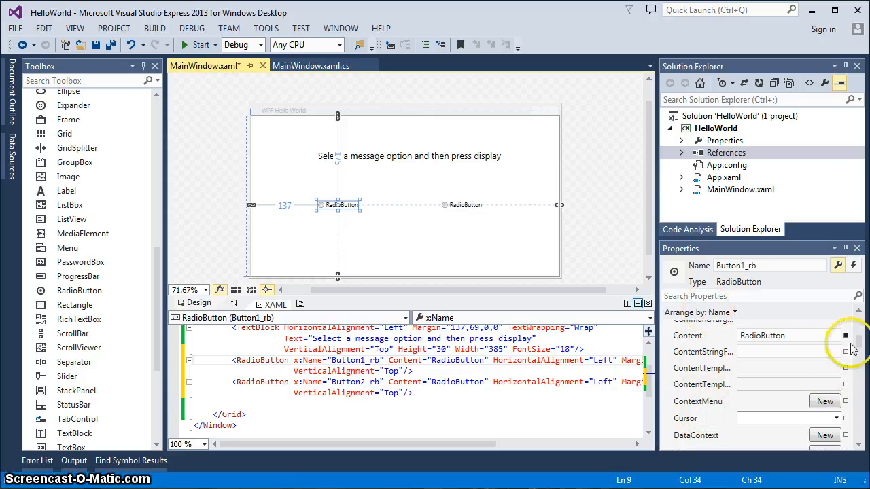
- Set the first radio button's Content to Hello
scroll(down, 3)
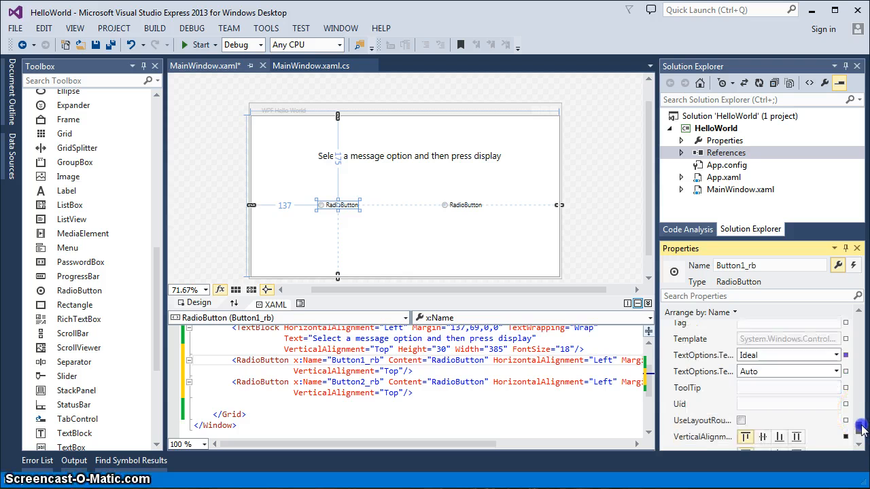
scroll(down, 3)
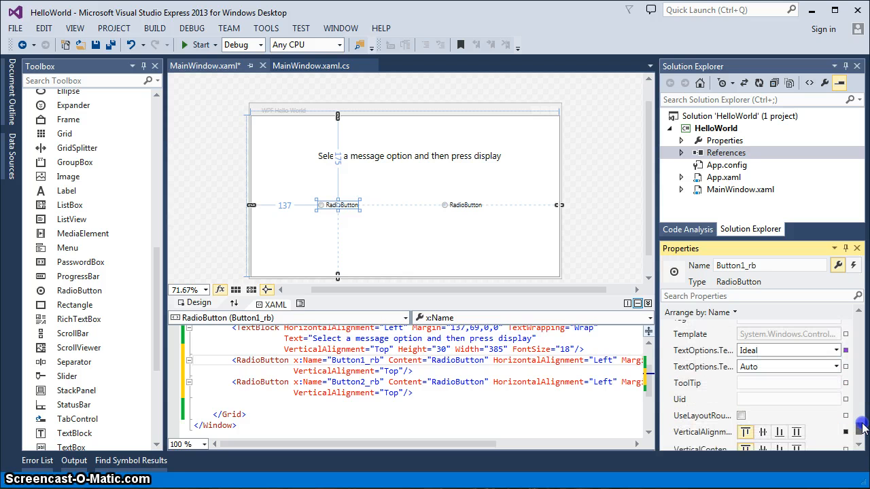
scroll(down, 3)
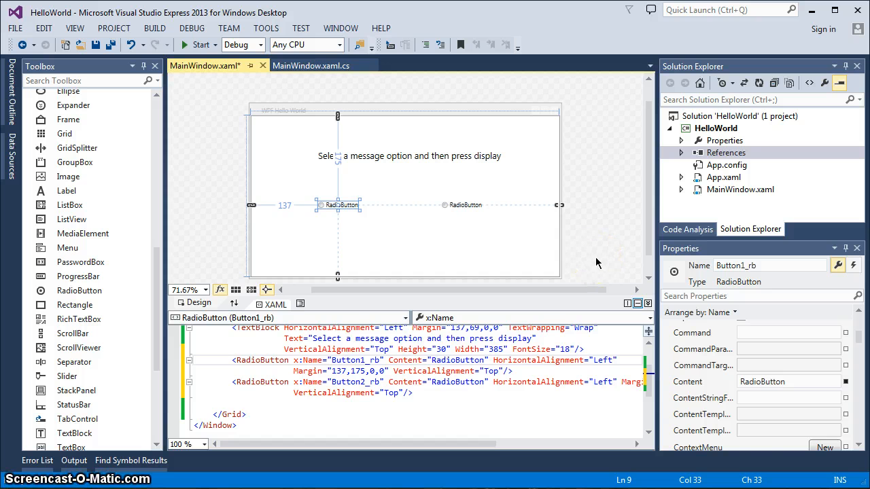
mouse_move(688, 389)
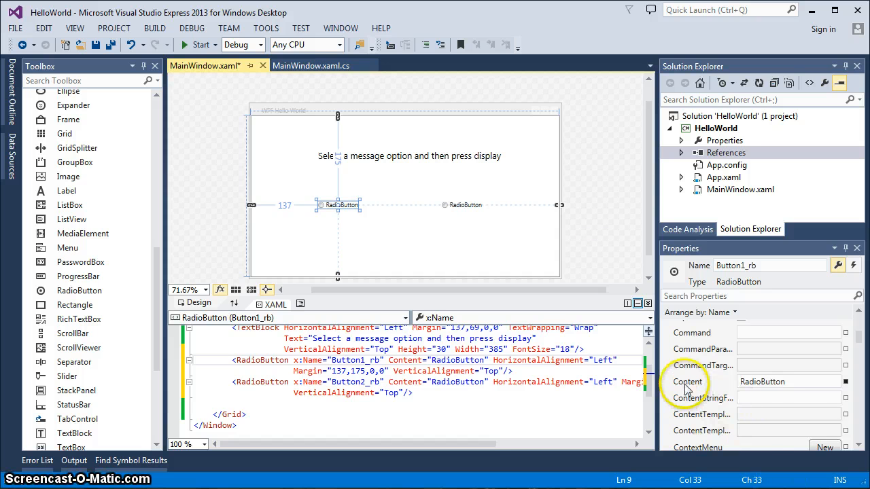
mouse_move(688, 381)
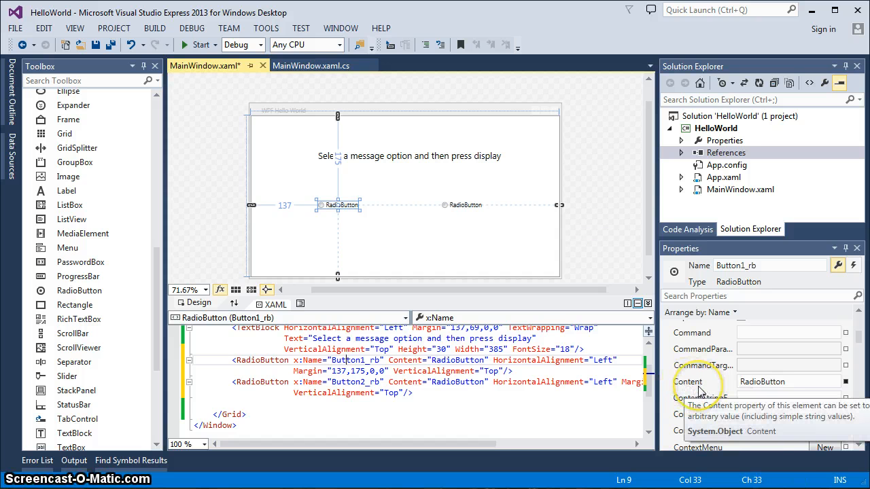
click(762, 381)
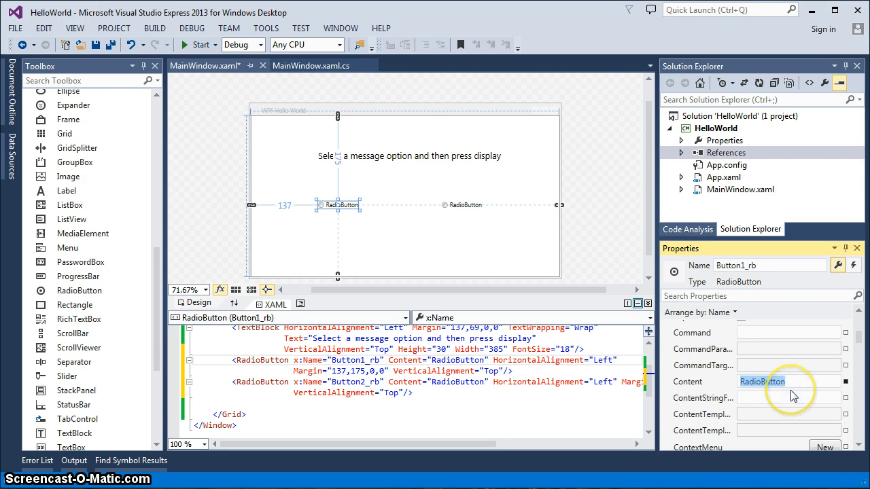
text(Hello)
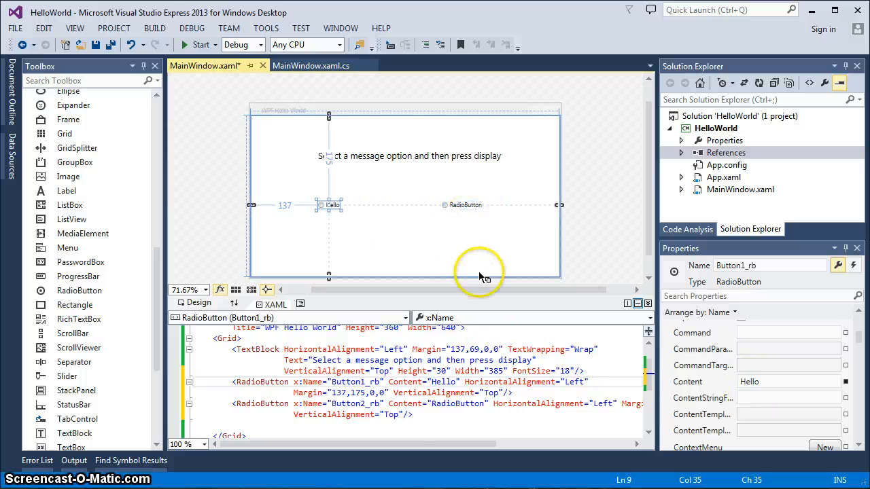
- Set the second radio button's Content to Goodbye and commit it
click(465, 204)
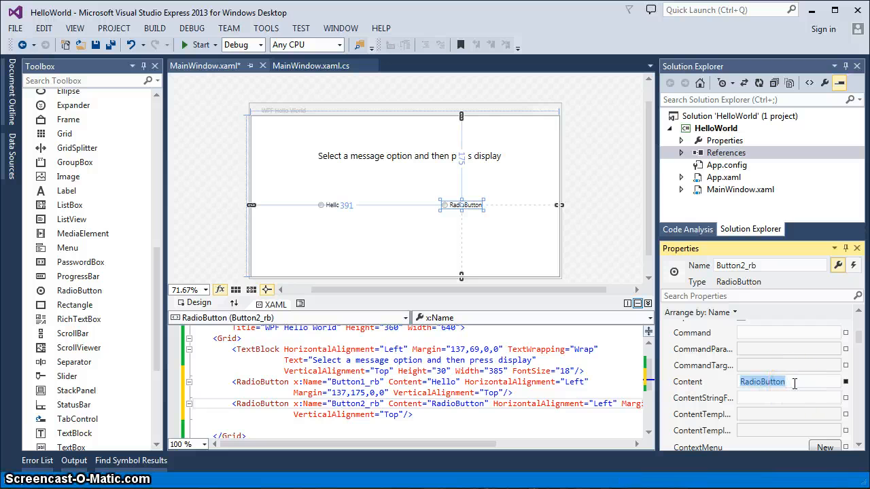
text(Goodbye)
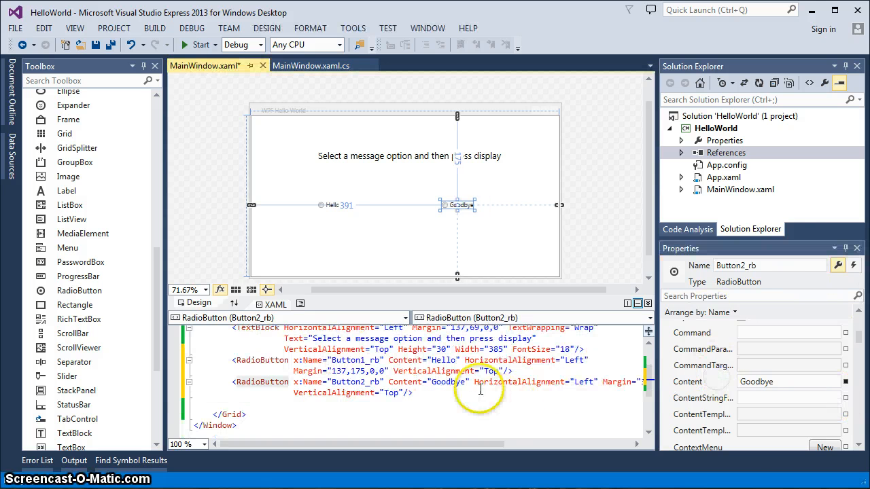
click(329, 204)
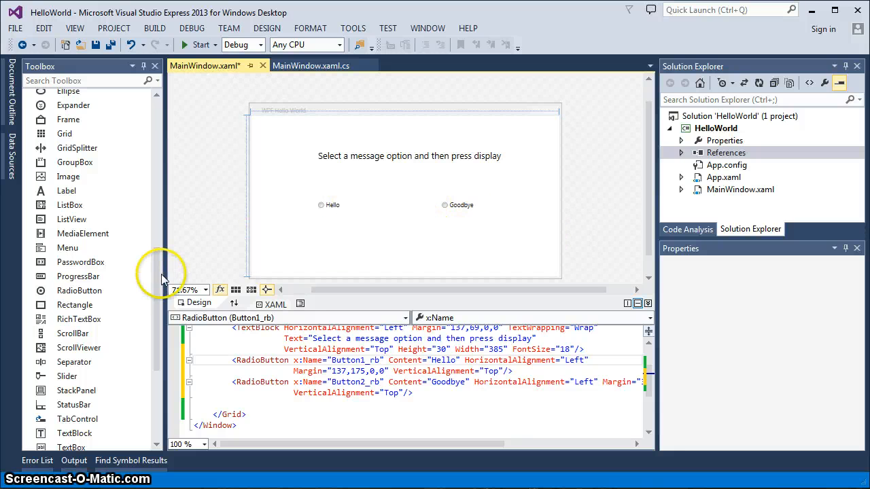
- Drop a Button below the radio buttons and nudge it toward centre
scroll(down, 3)
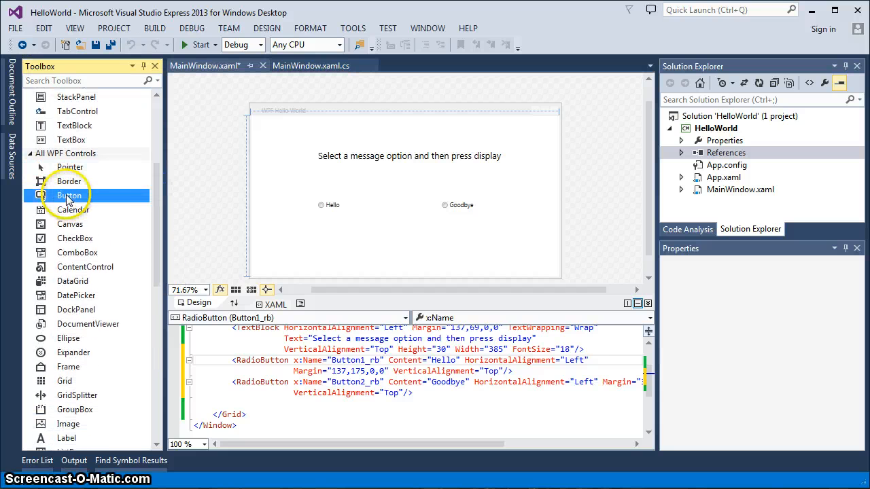
drag(68, 196, 416, 245)
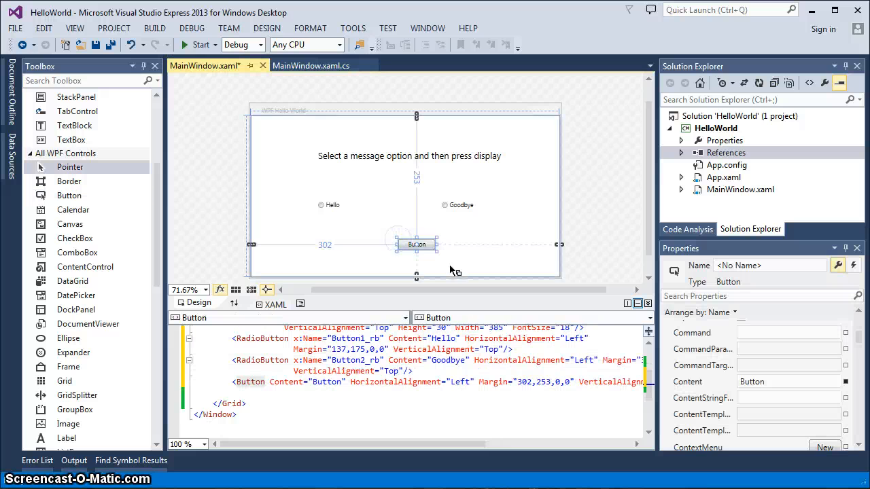
drag(416, 245, 398, 242)
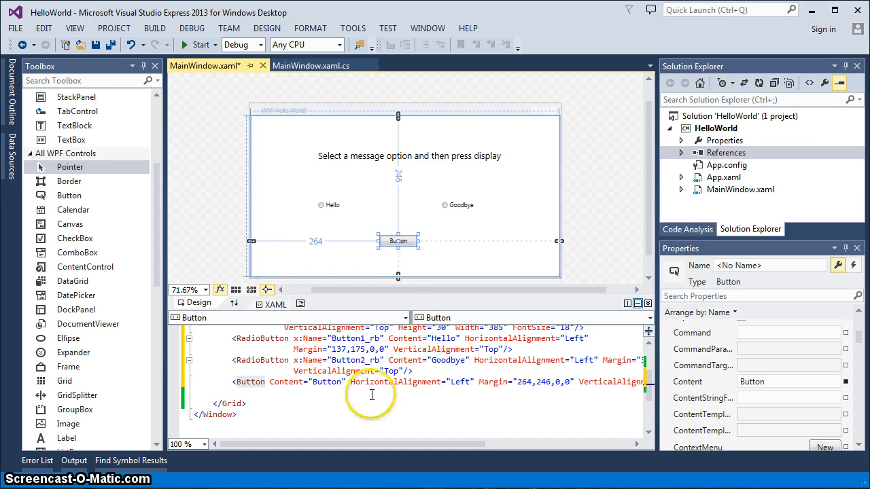
mouse_move(265, 388)
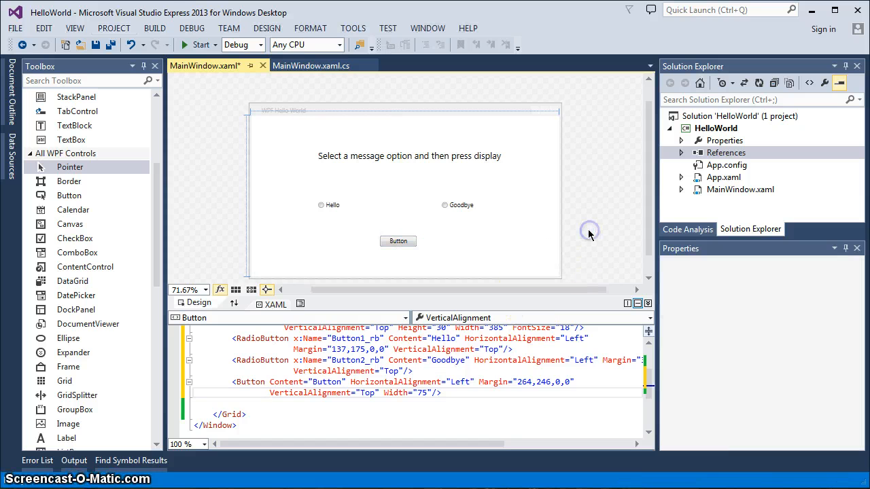
mouse_move(606, 231)
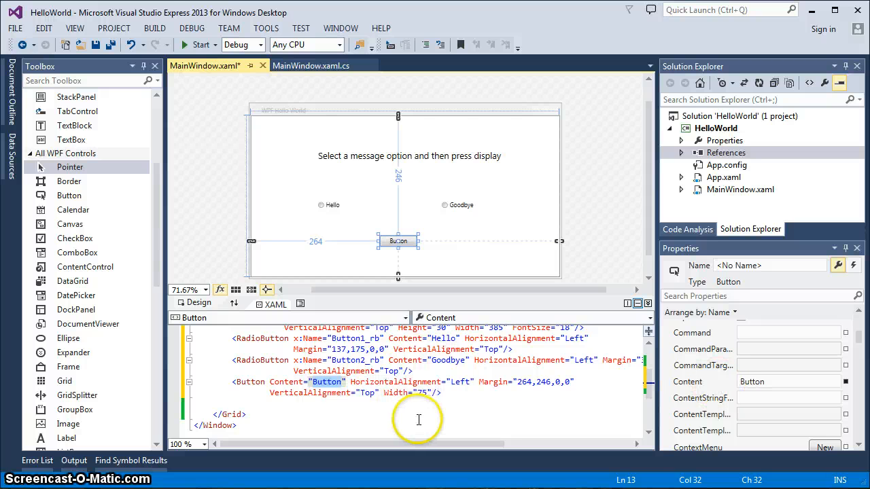
- Change the button's Content from "Button" to "Display" in the XAML markup
text(D)
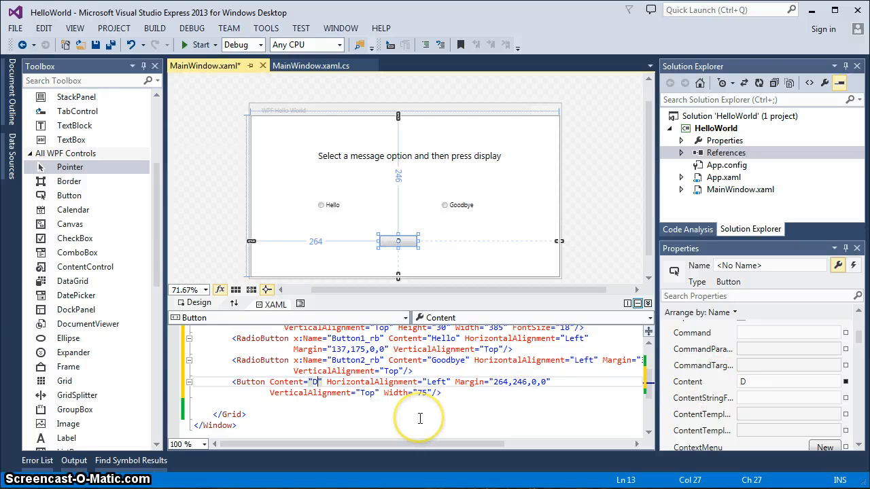
text(isplay)
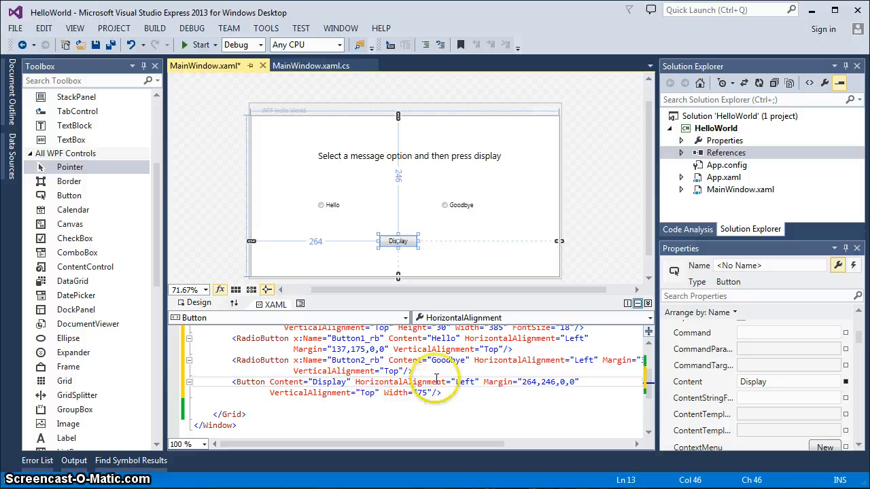
mouse_move(435, 381)
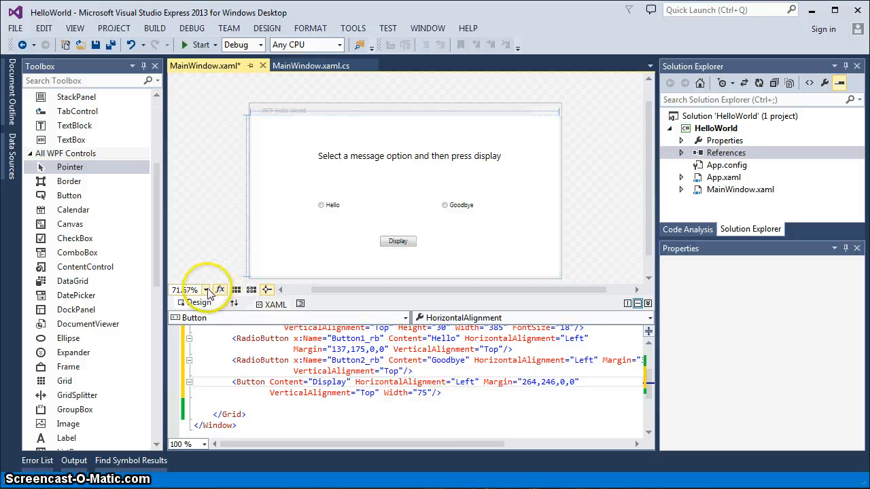
- Set the designer zoom to Fit selection so the whole Hello World window is visible
click(206, 291)
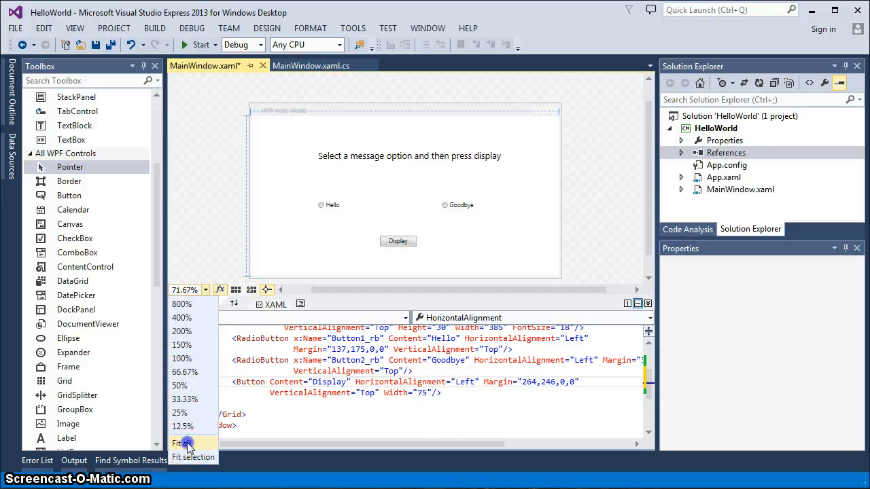
click(182, 443)
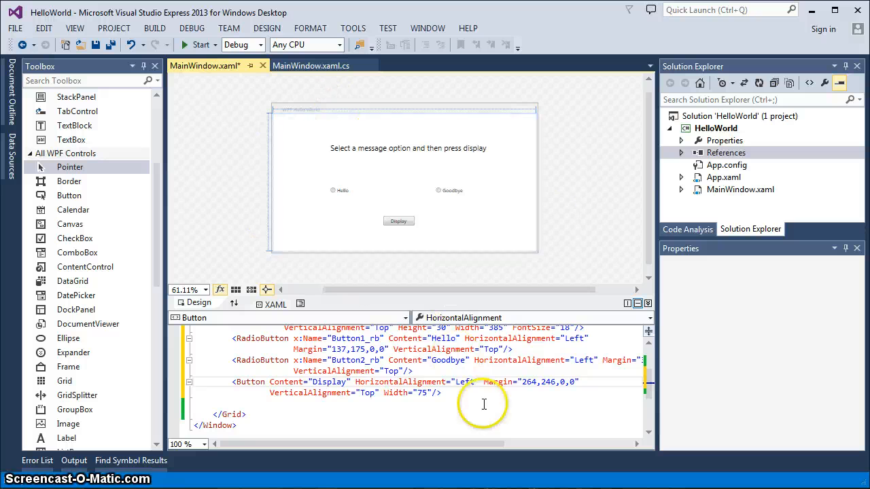
mouse_move(332, 381)
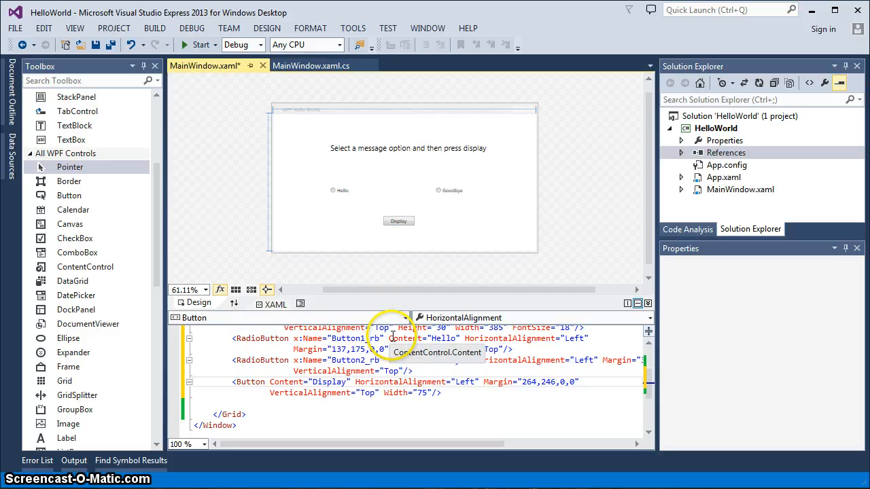
mouse_move(574, 265)
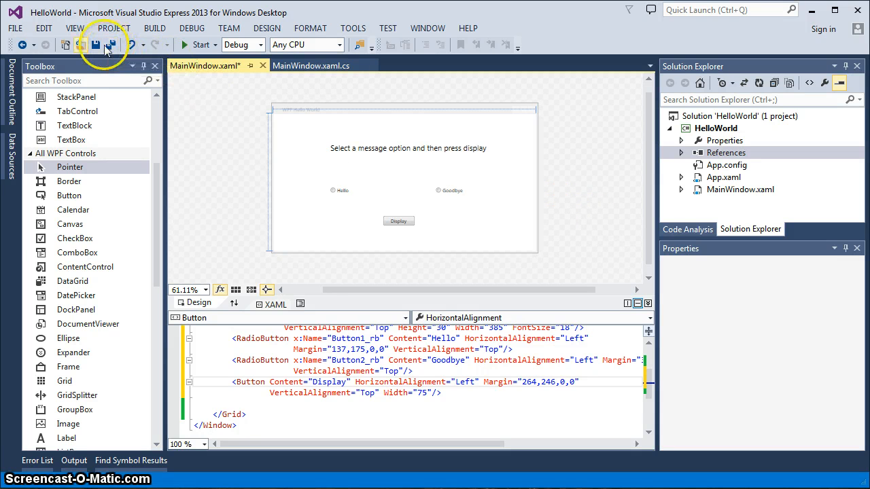
mouse_move(112, 43)
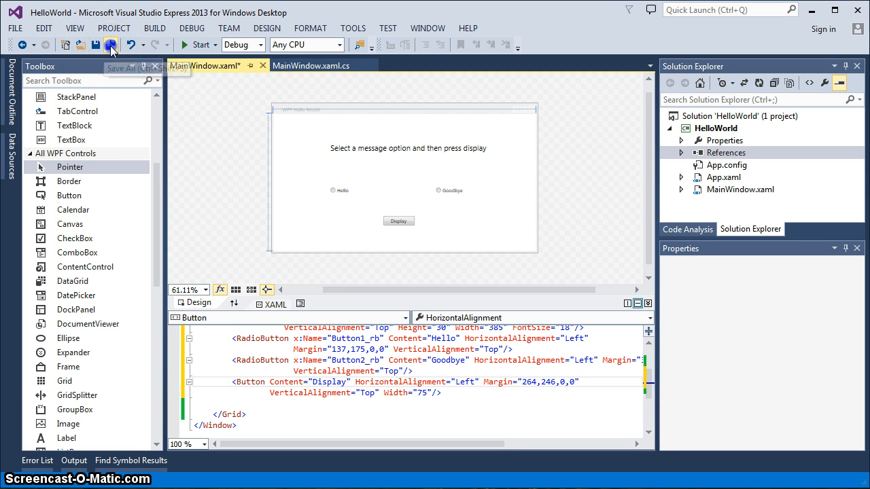
- Save MainWindow.xaml so its tab is no longer marked modified
click(112, 44)
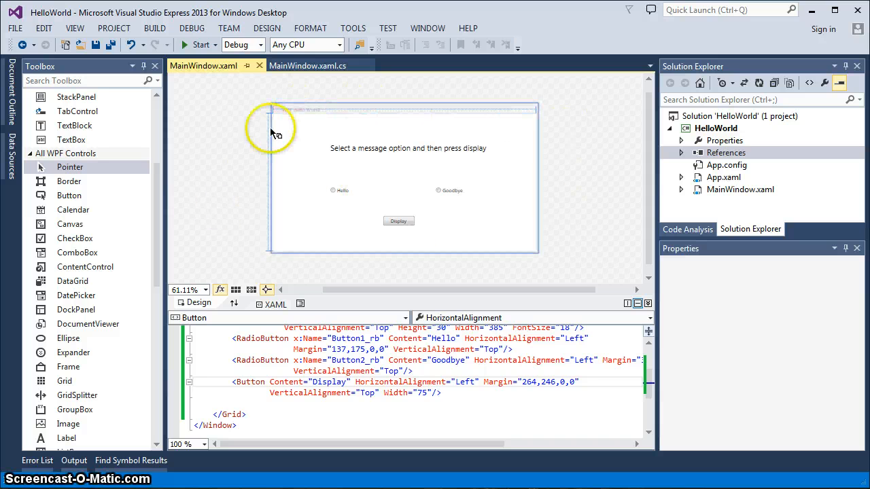
mouse_move(239, 231)
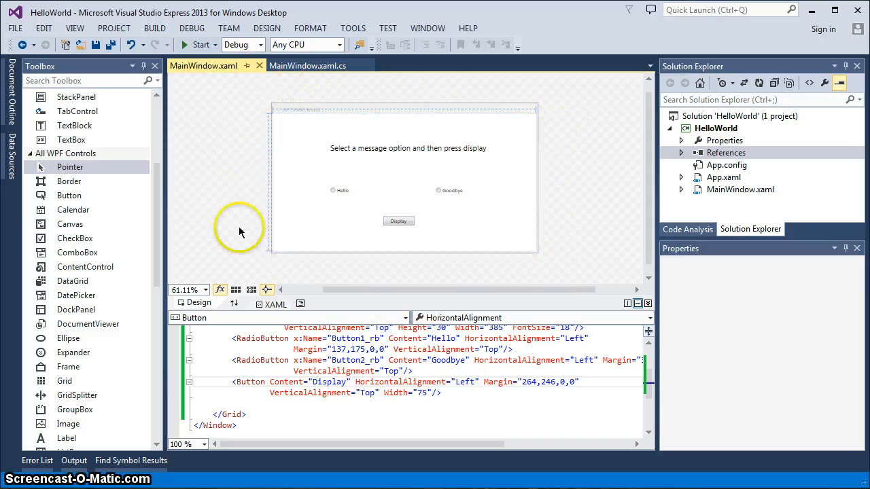
mouse_move(469, 264)
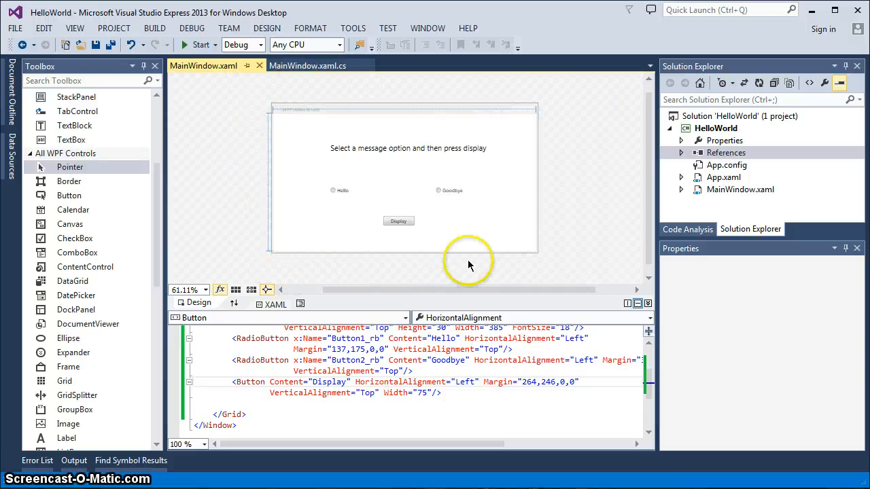
mouse_move(465, 265)
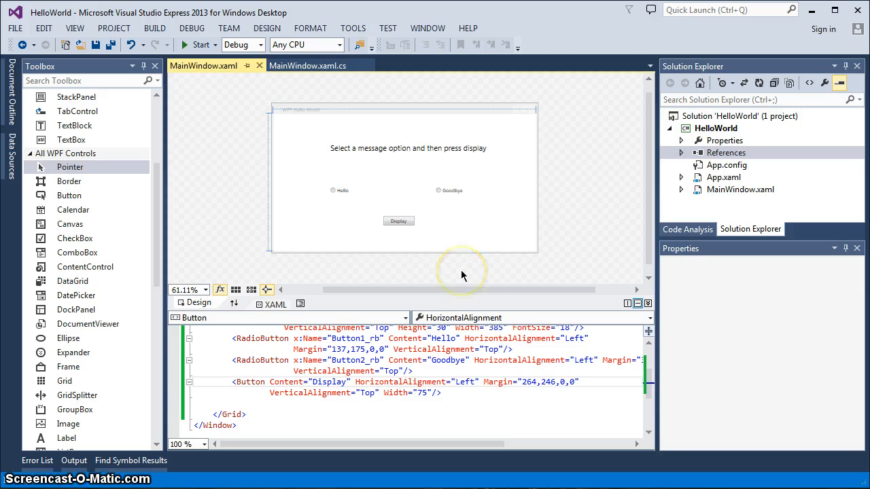
mouse_move(478, 265)
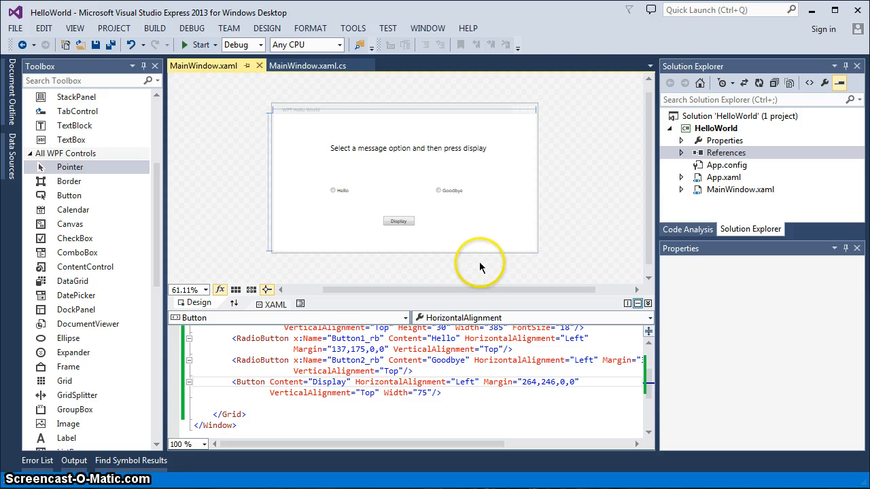
mouse_move(473, 272)
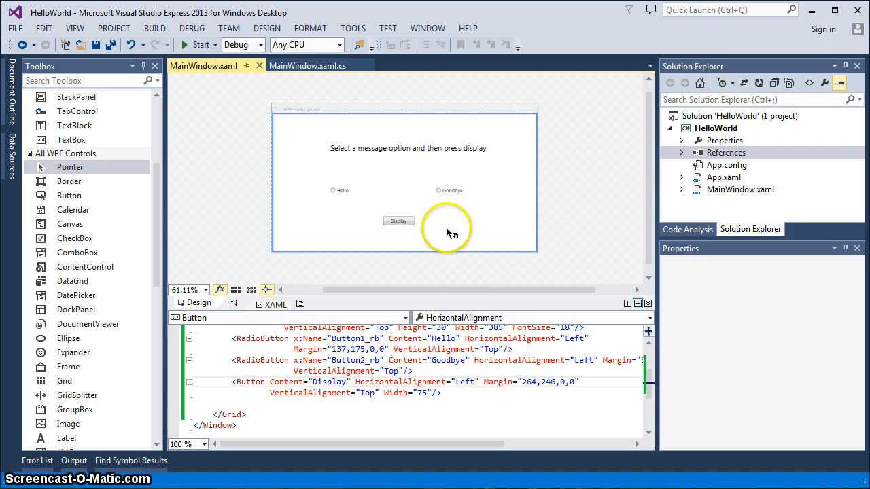
mouse_move(468, 278)
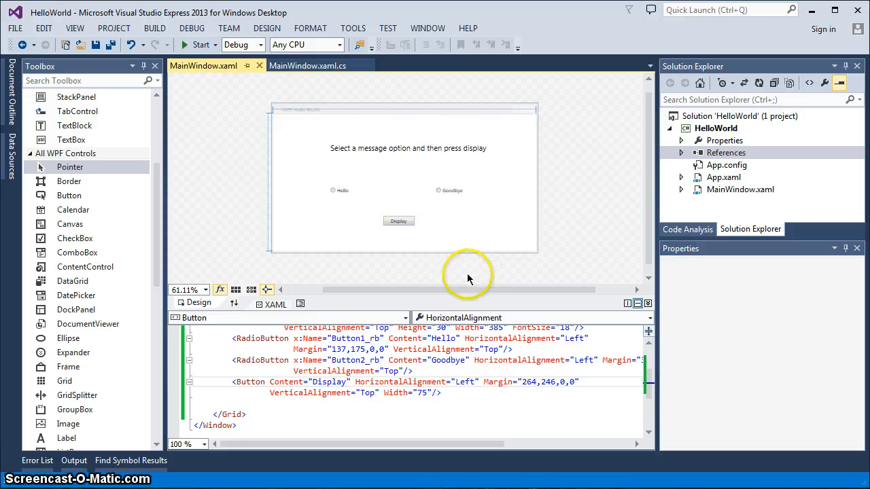